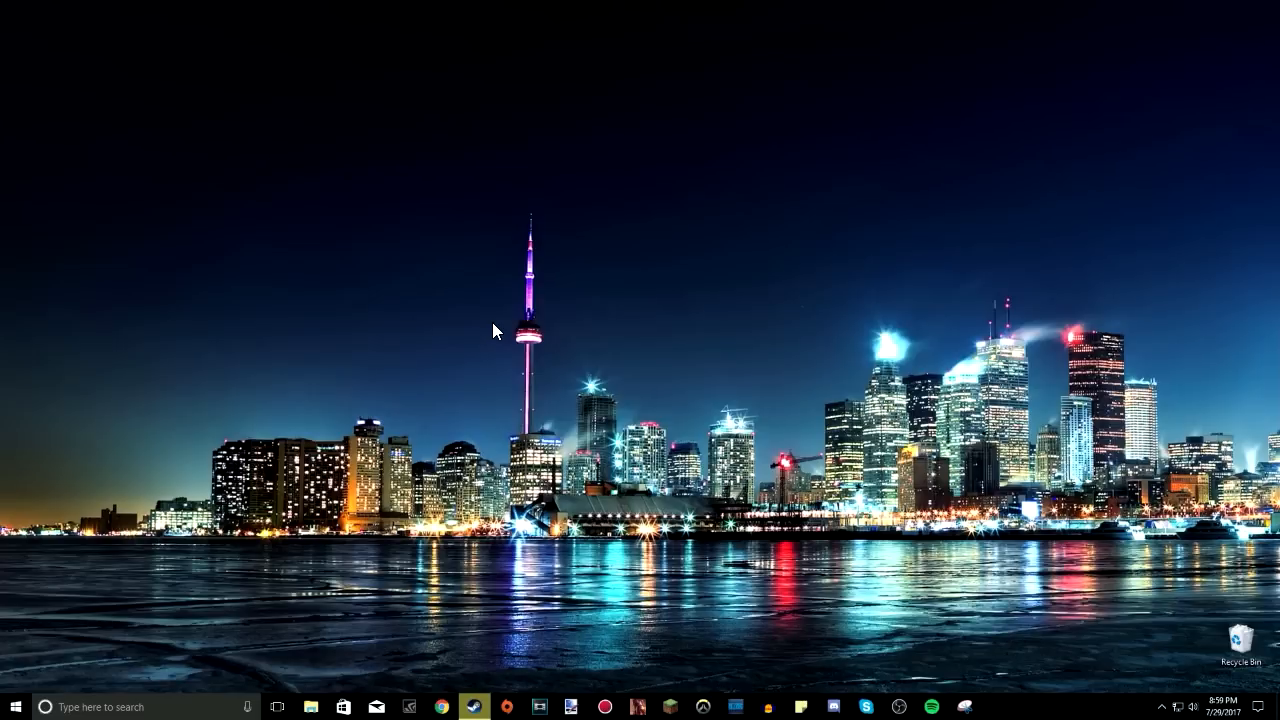
mouse_move(557, 580)
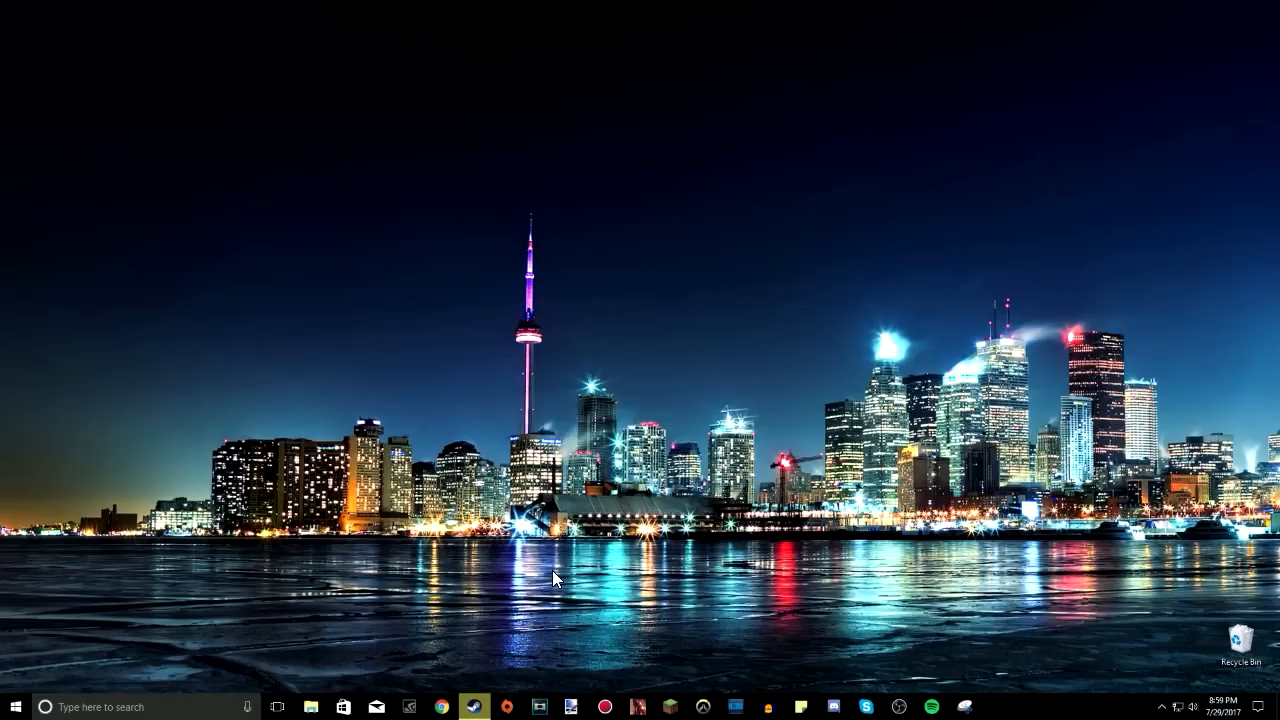
mouse_move(696, 471)
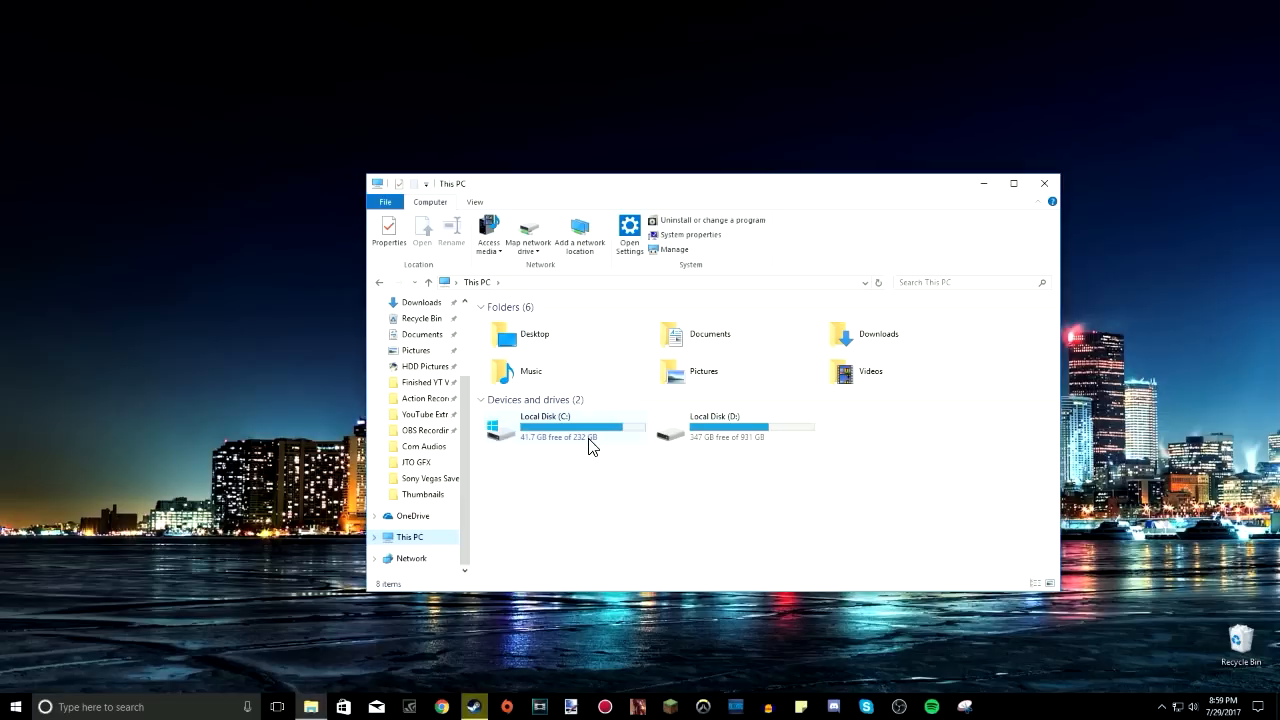
mouse_move(550, 454)
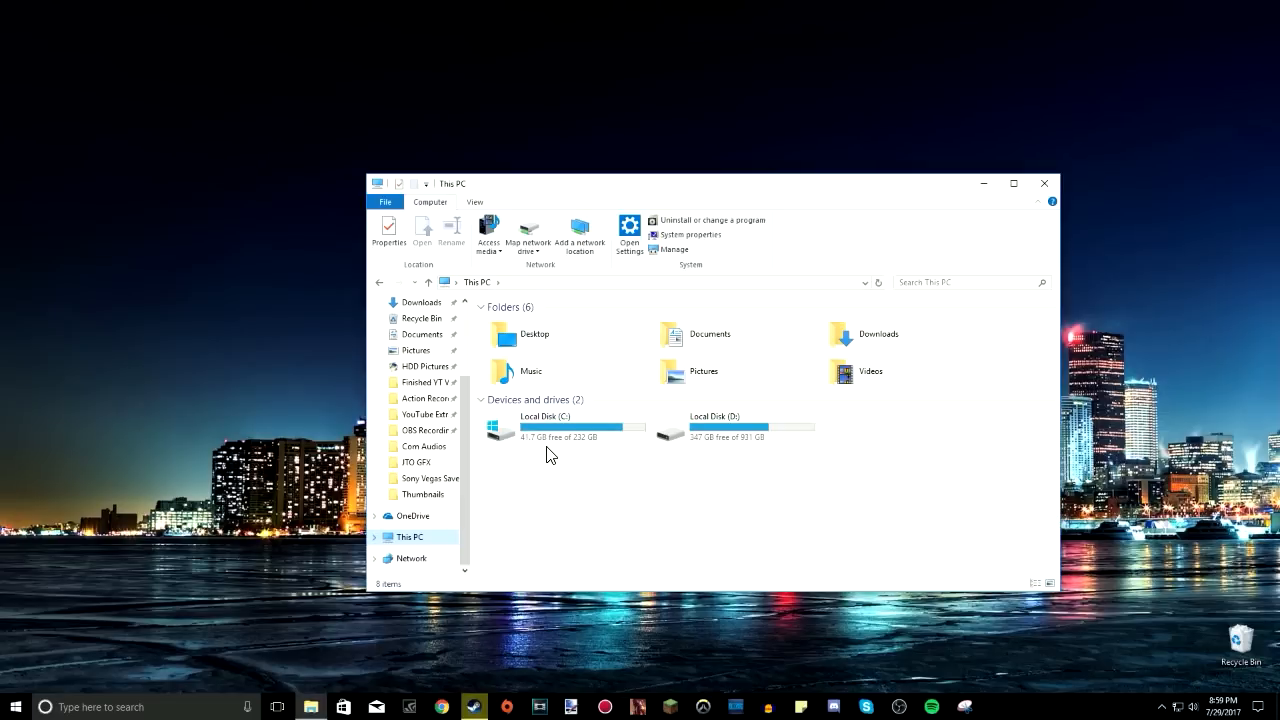
Compare free space on Local Disk C: and D: in This PC, then bring Steam forward
left_click(727, 427)
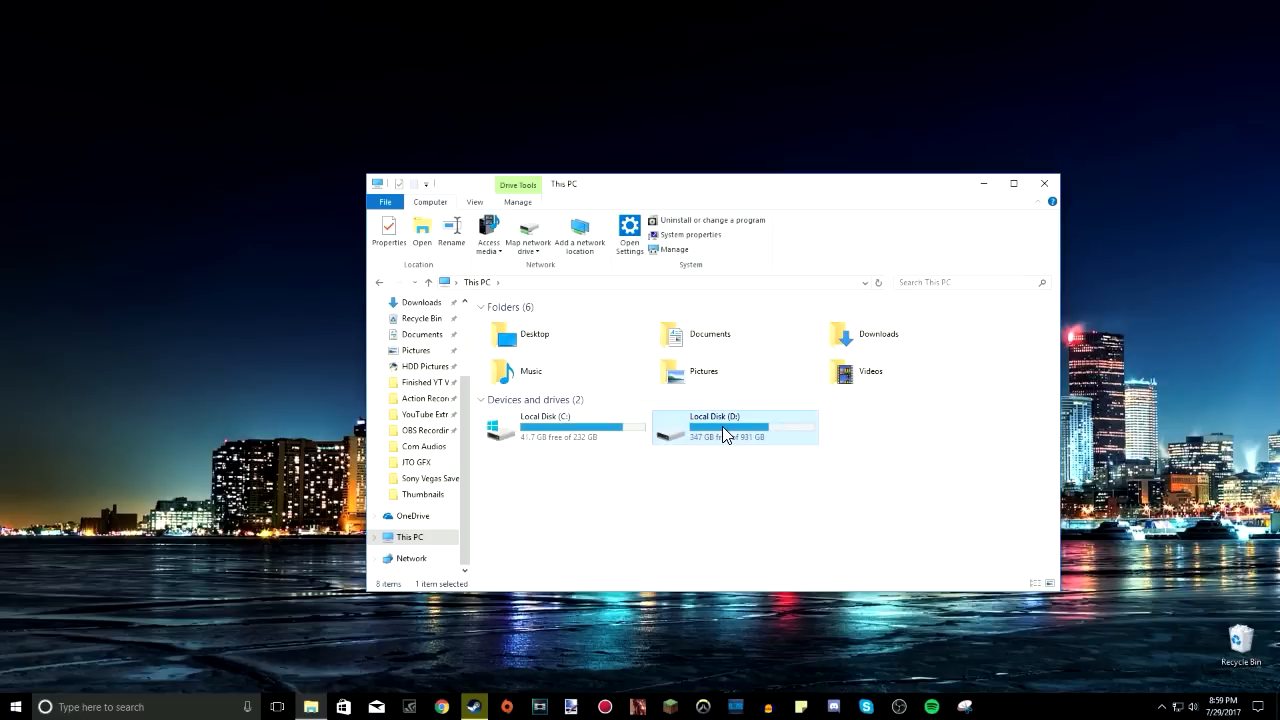
mouse_move(764, 437)
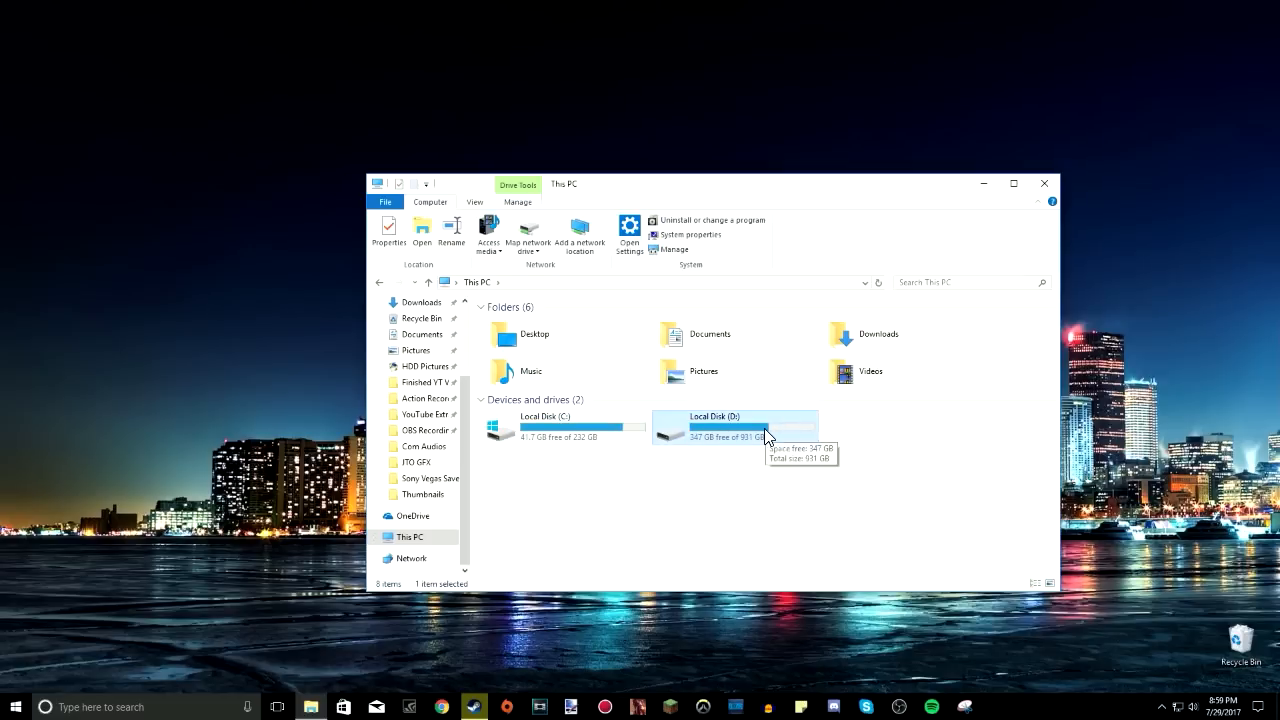
left_click(560, 426)
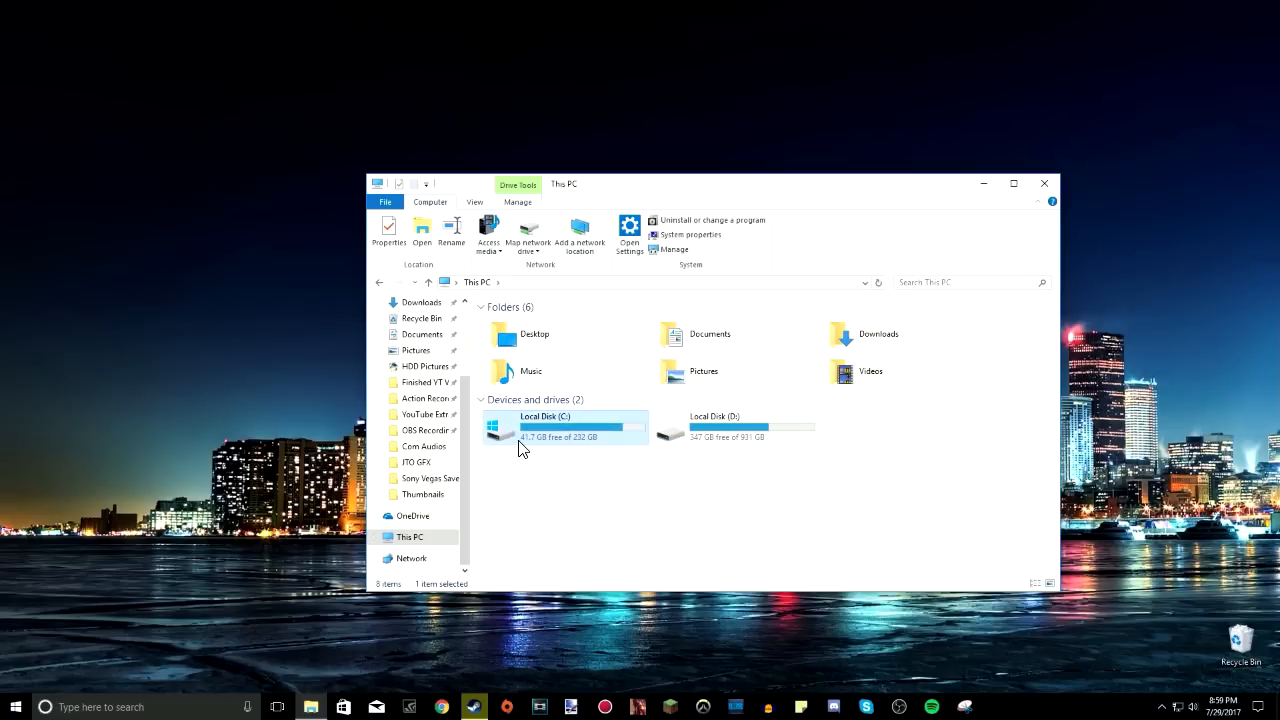
mouse_move(546, 444)
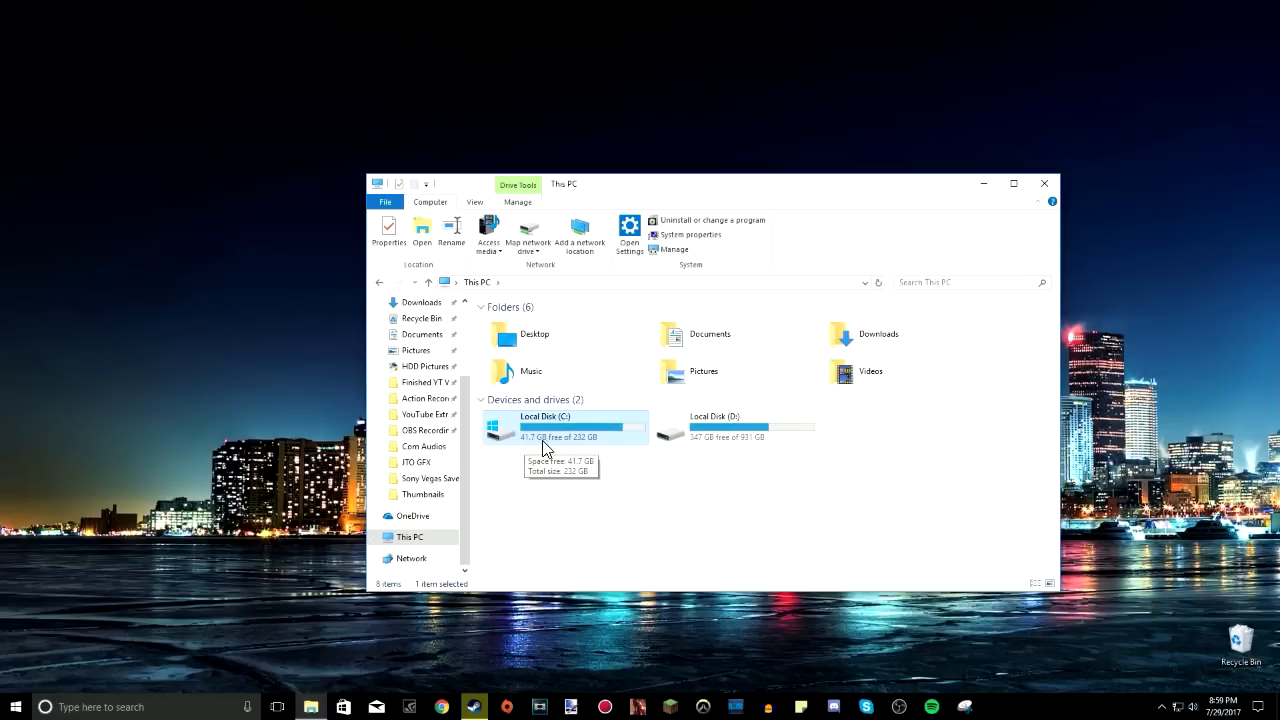
left_click(735, 427)
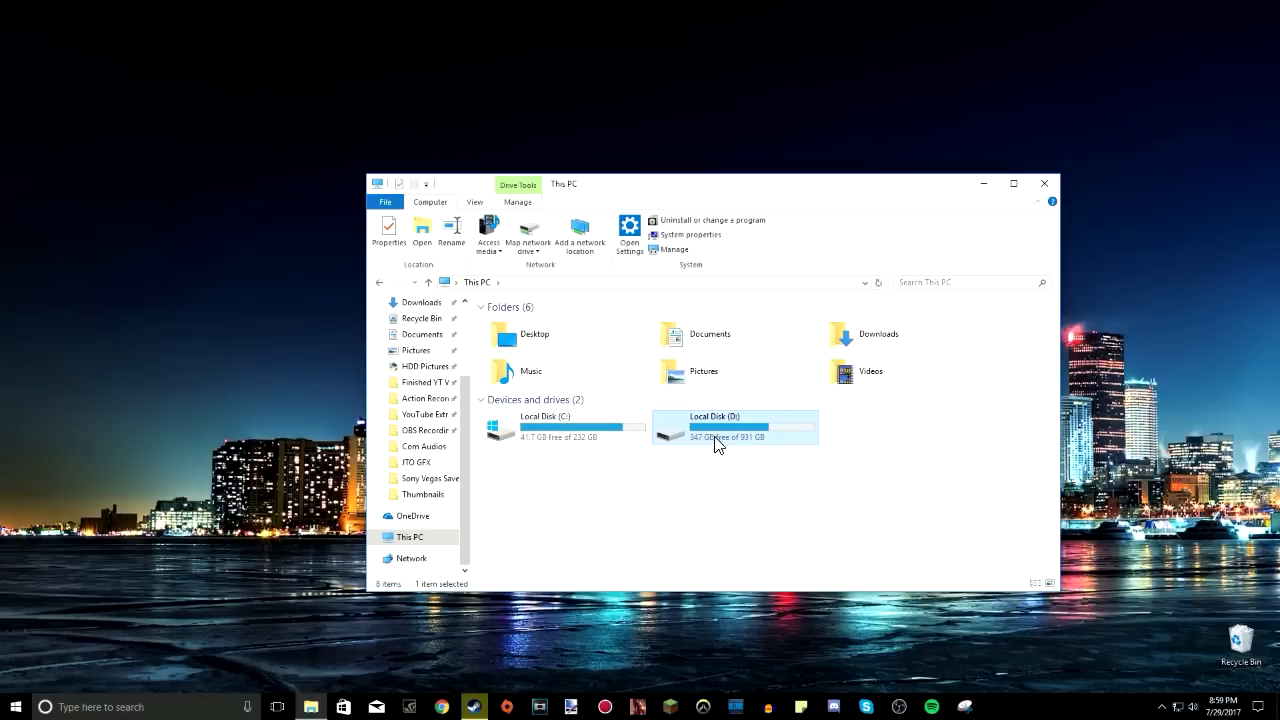
mouse_move(772, 433)
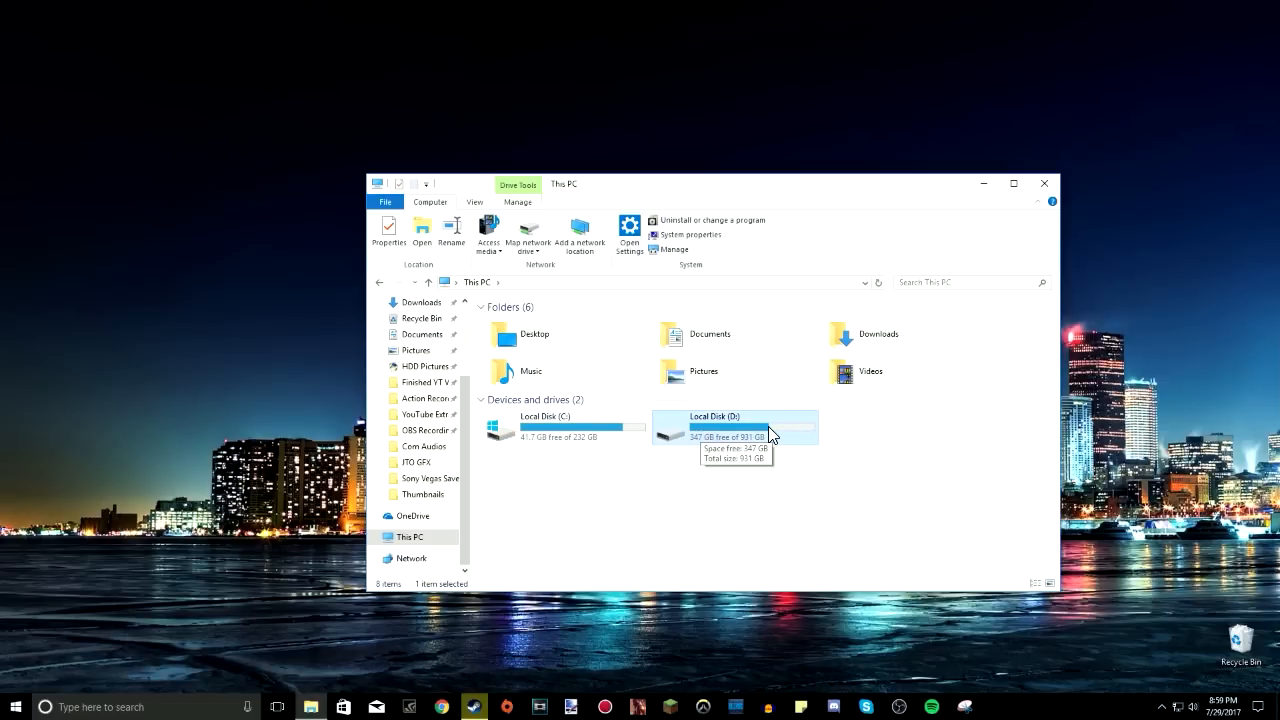
mouse_move(708, 448)
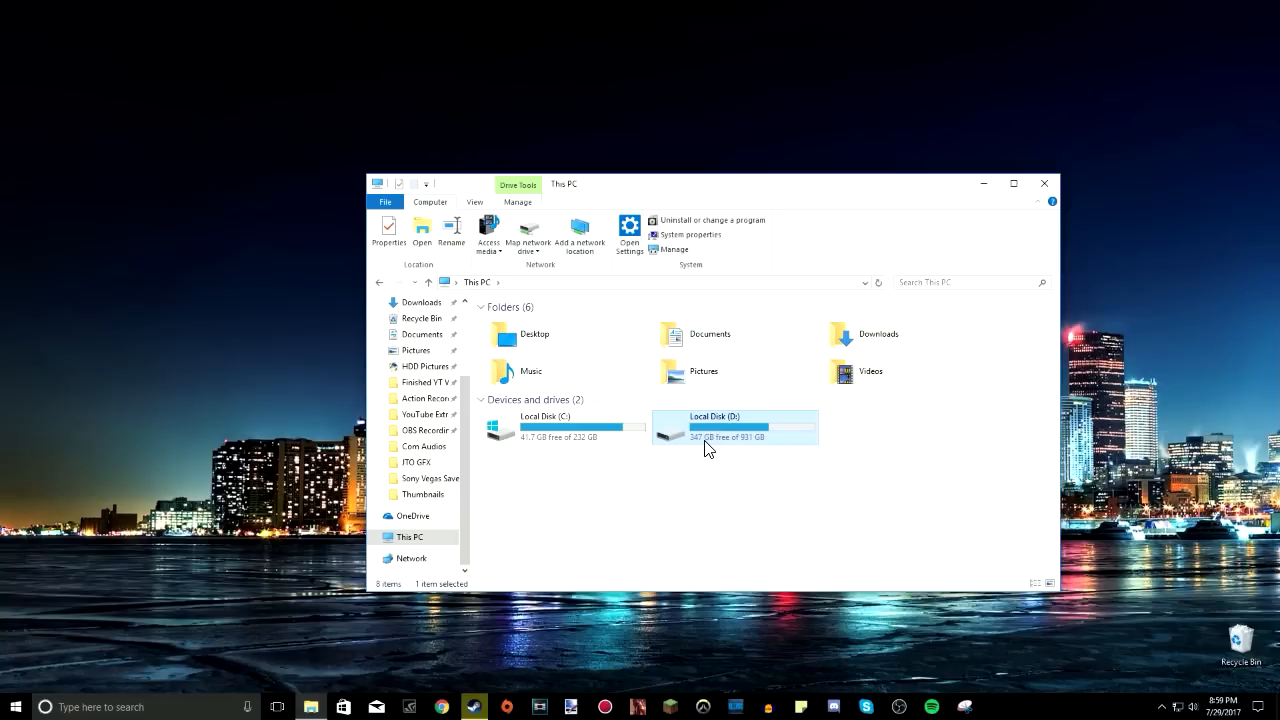
mouse_move(707, 448)
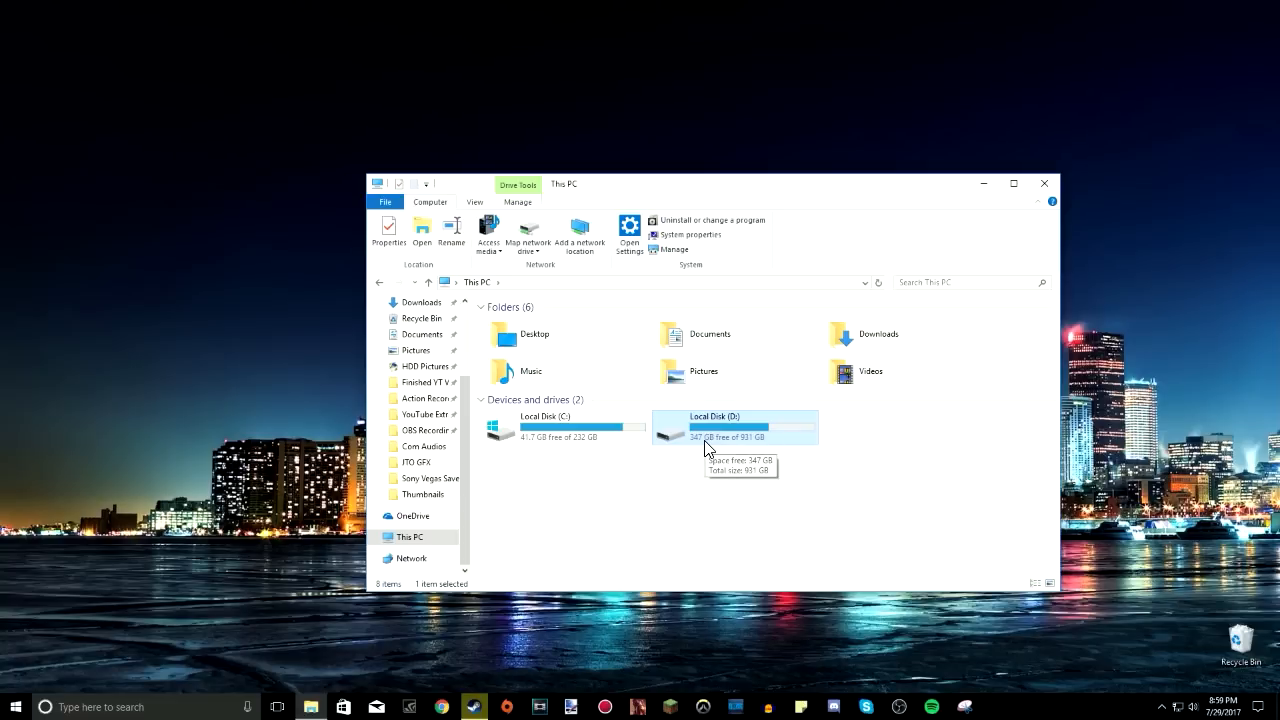
left_click(565, 429)
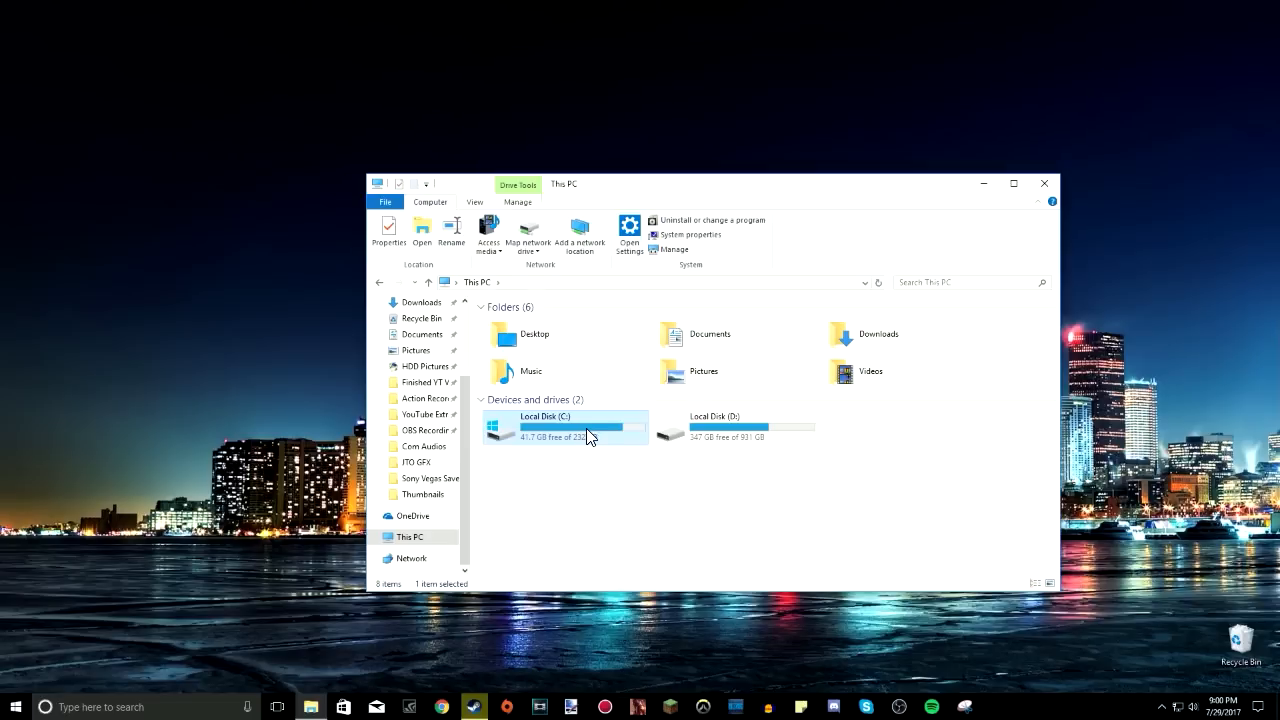
mouse_move(568, 440)
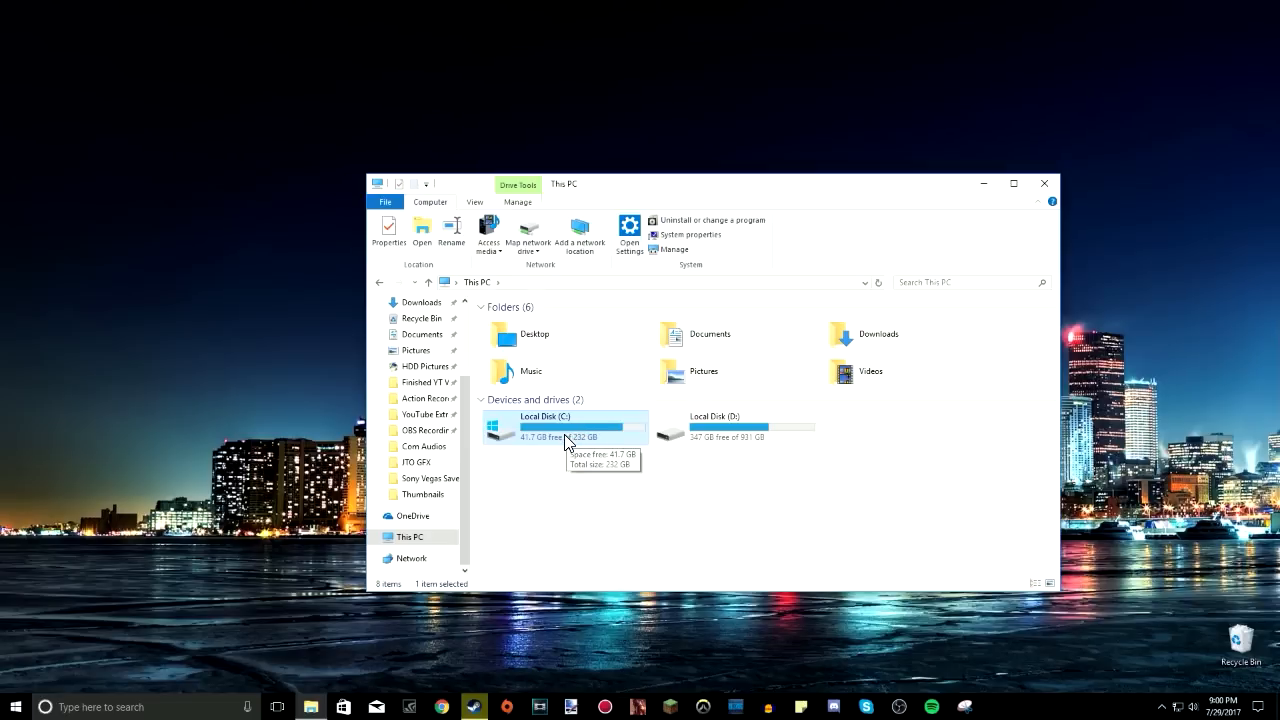
left_click(735, 426)
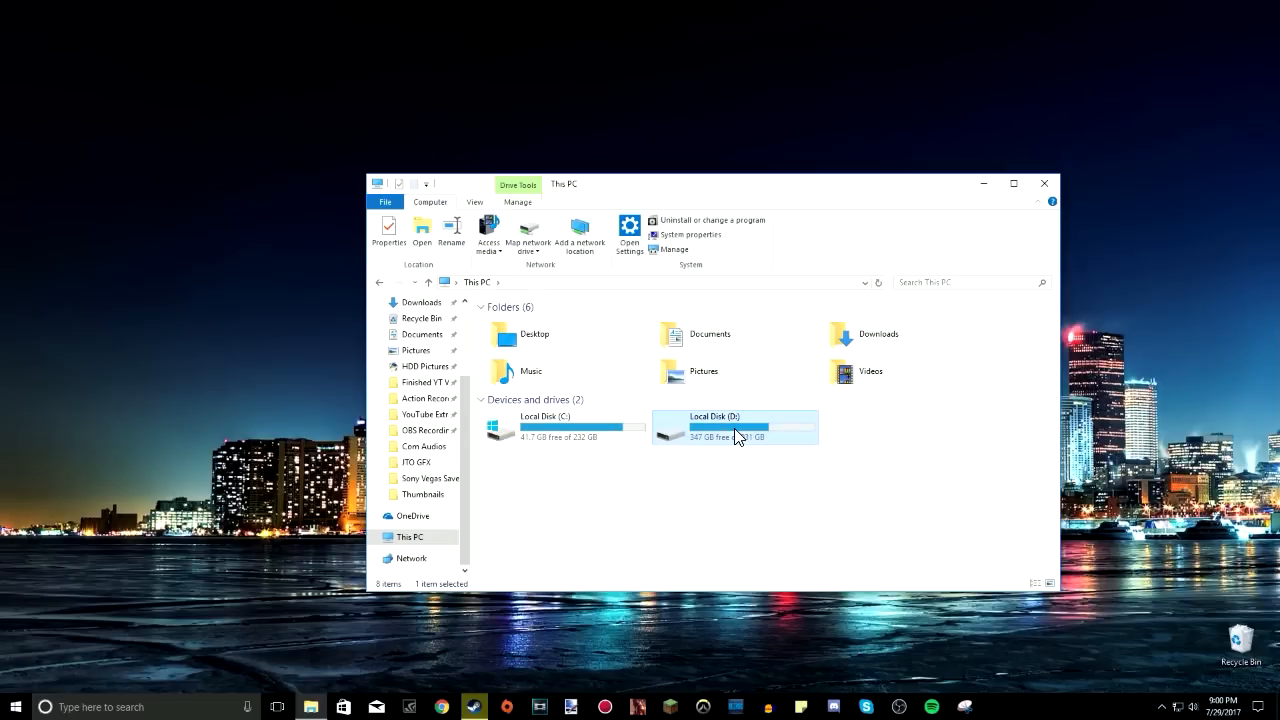
left_click(473, 708)
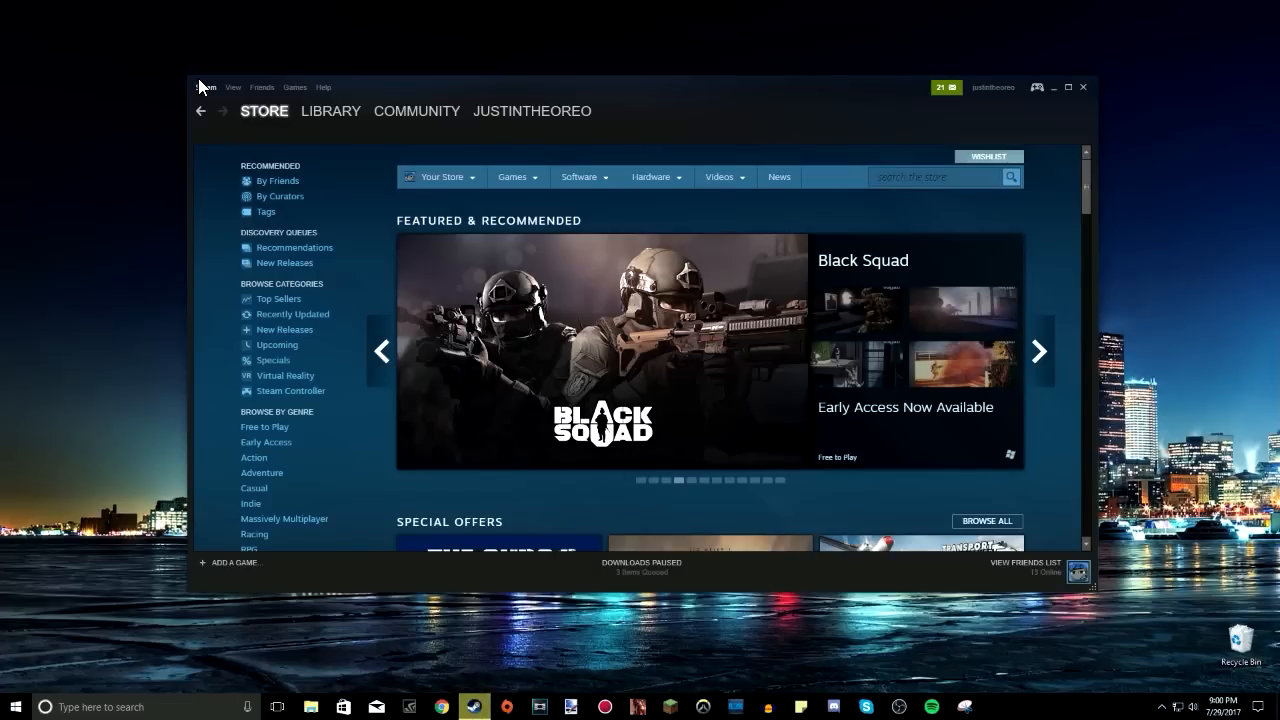
Open the Steam menu in the client's top-left menu bar
left_click(206, 87)
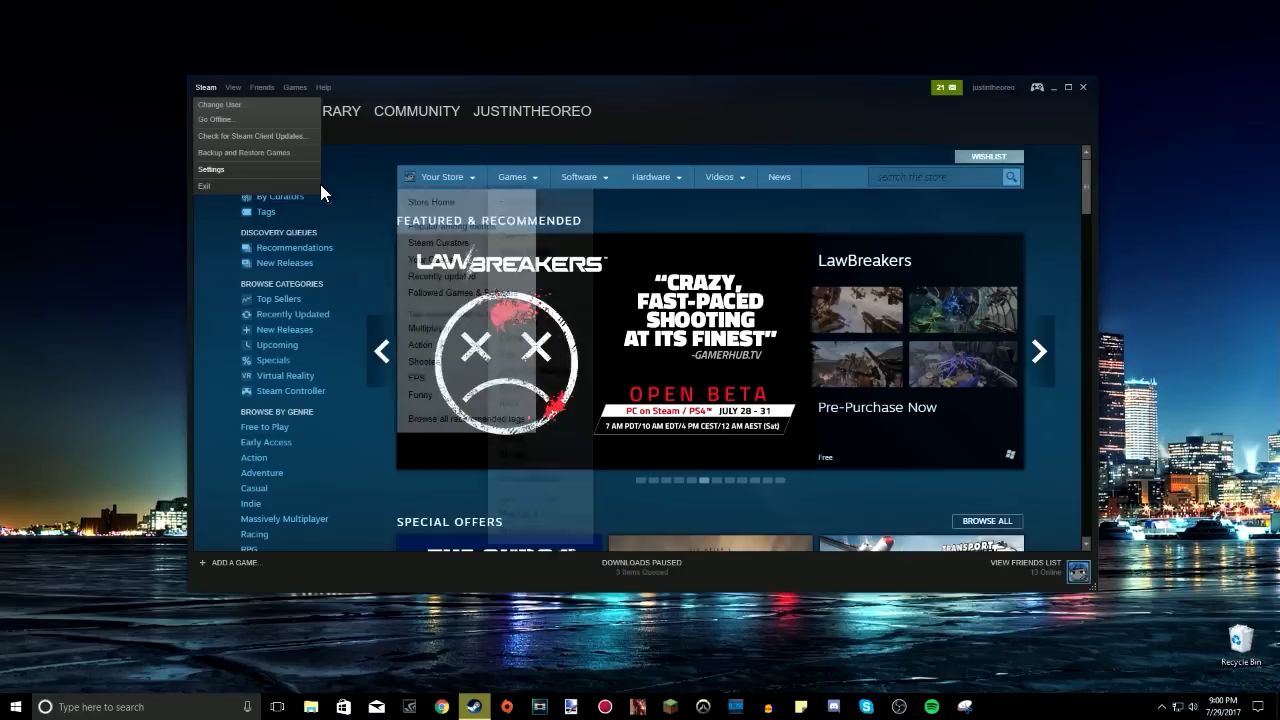
Open Settings > Downloads and show the Steam Library Folders list
left_click(210, 169)
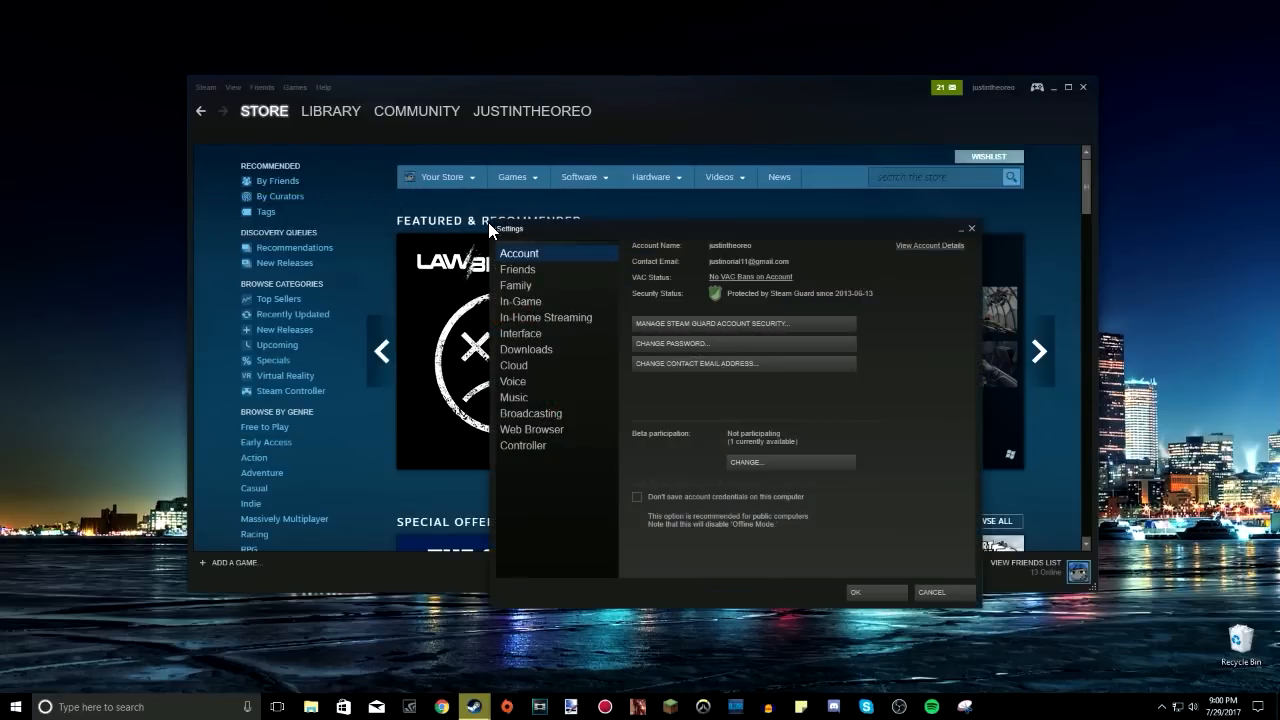
mouse_move(527, 310)
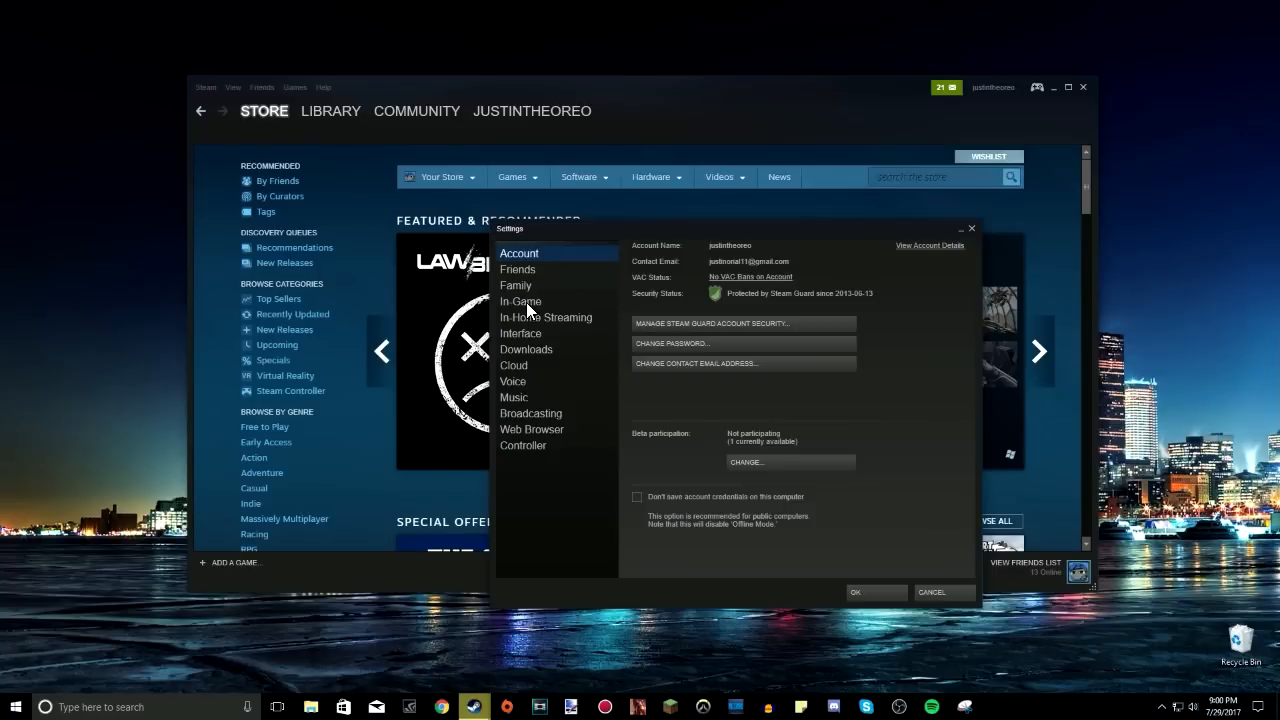
left_click(526, 349)
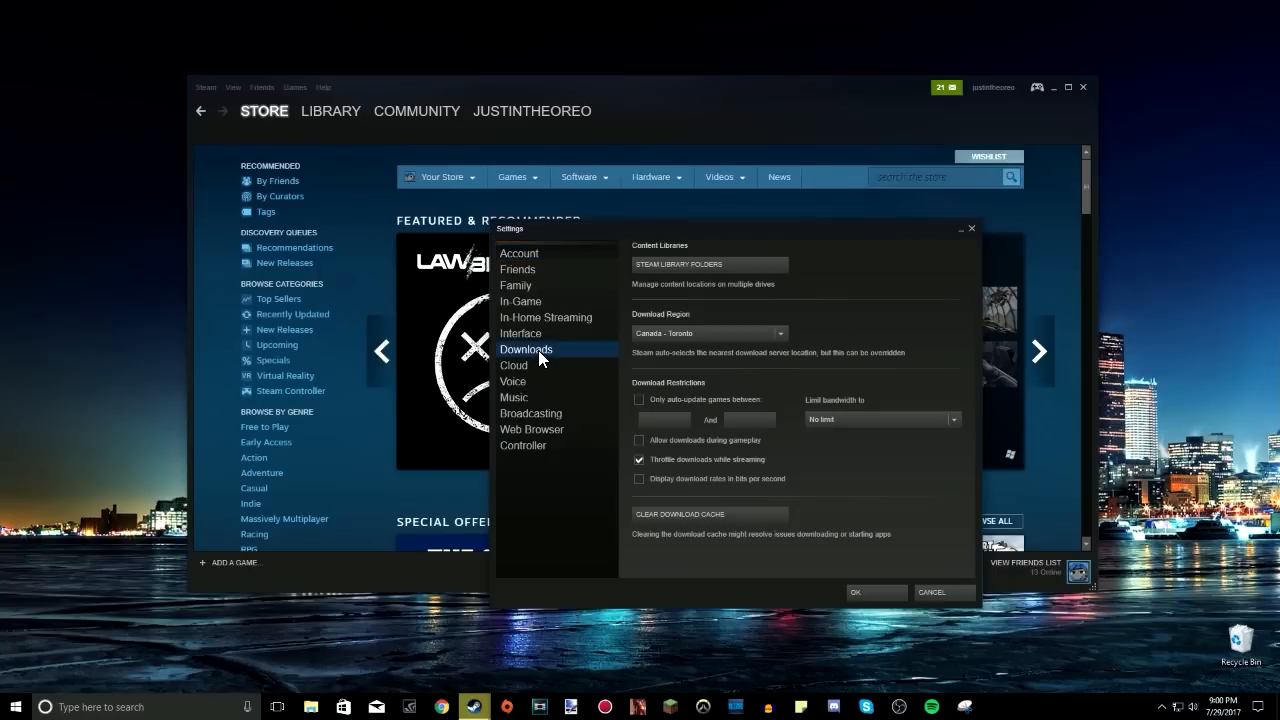
left_click(708, 264)
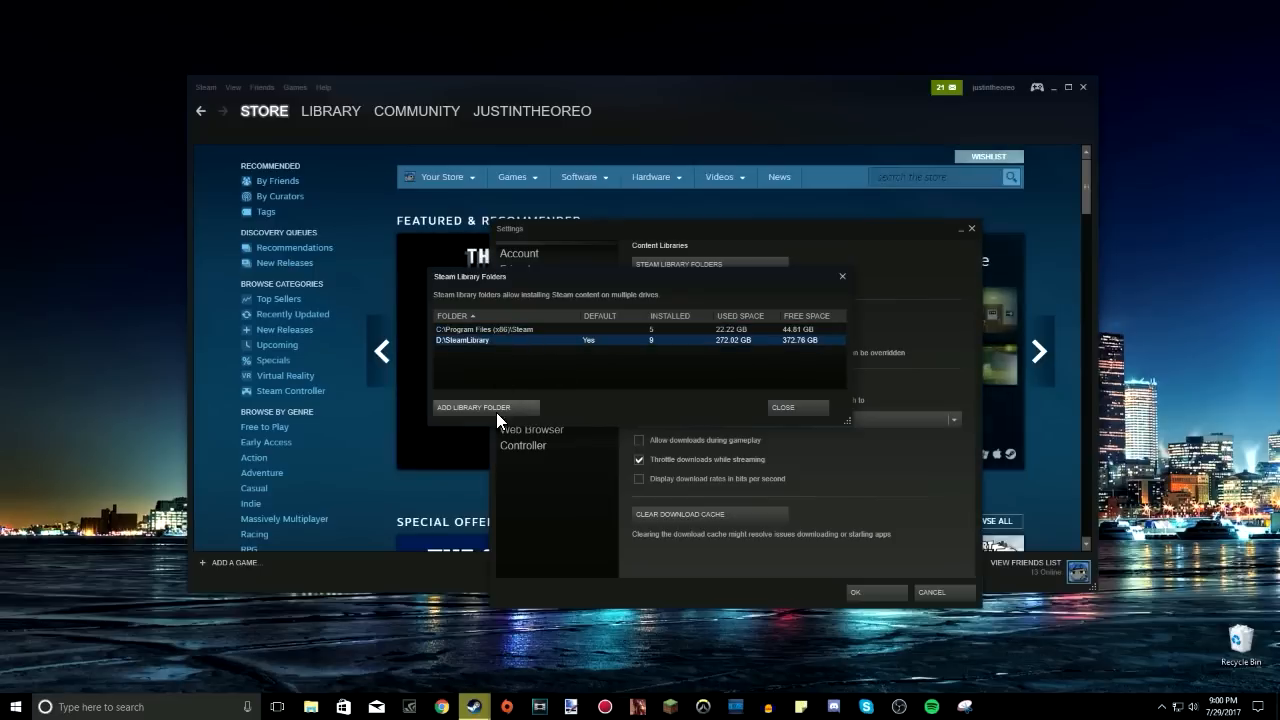
mouse_move(492, 415)
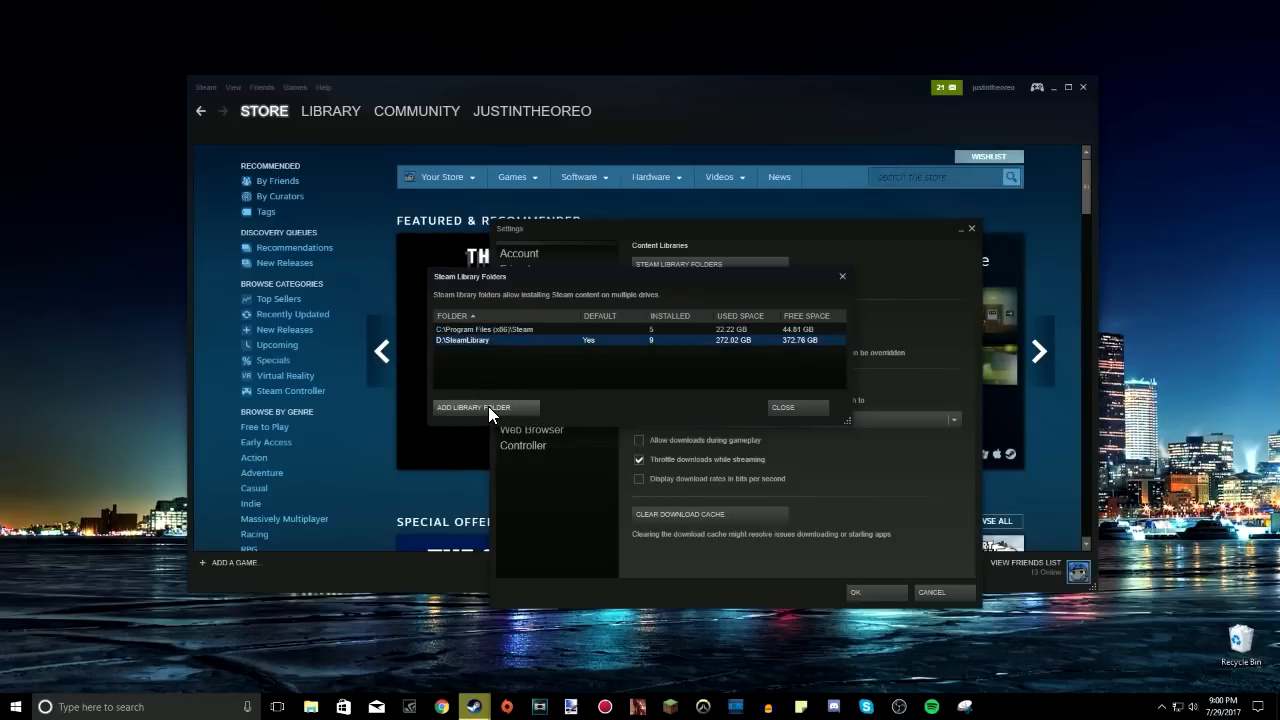
Start adding a library folder, browse the D:\ drive, then cancel the chooser
left_click(483, 407)
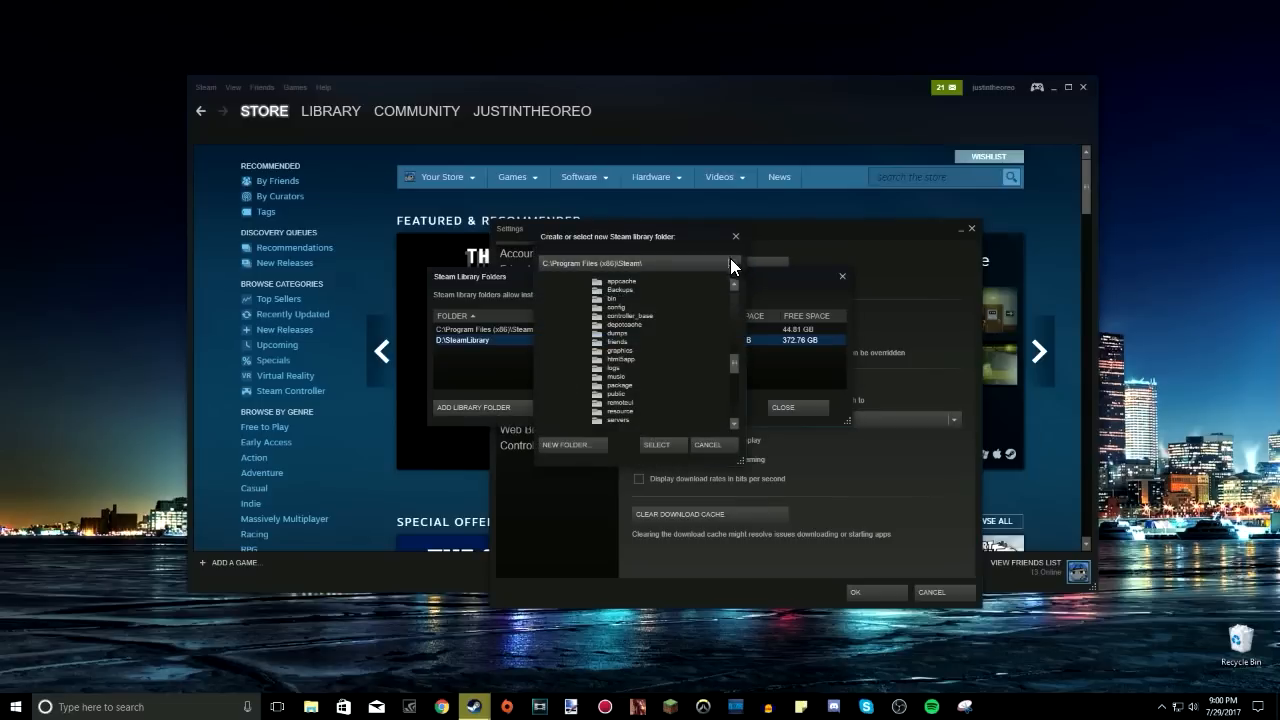
left_click(731, 263)
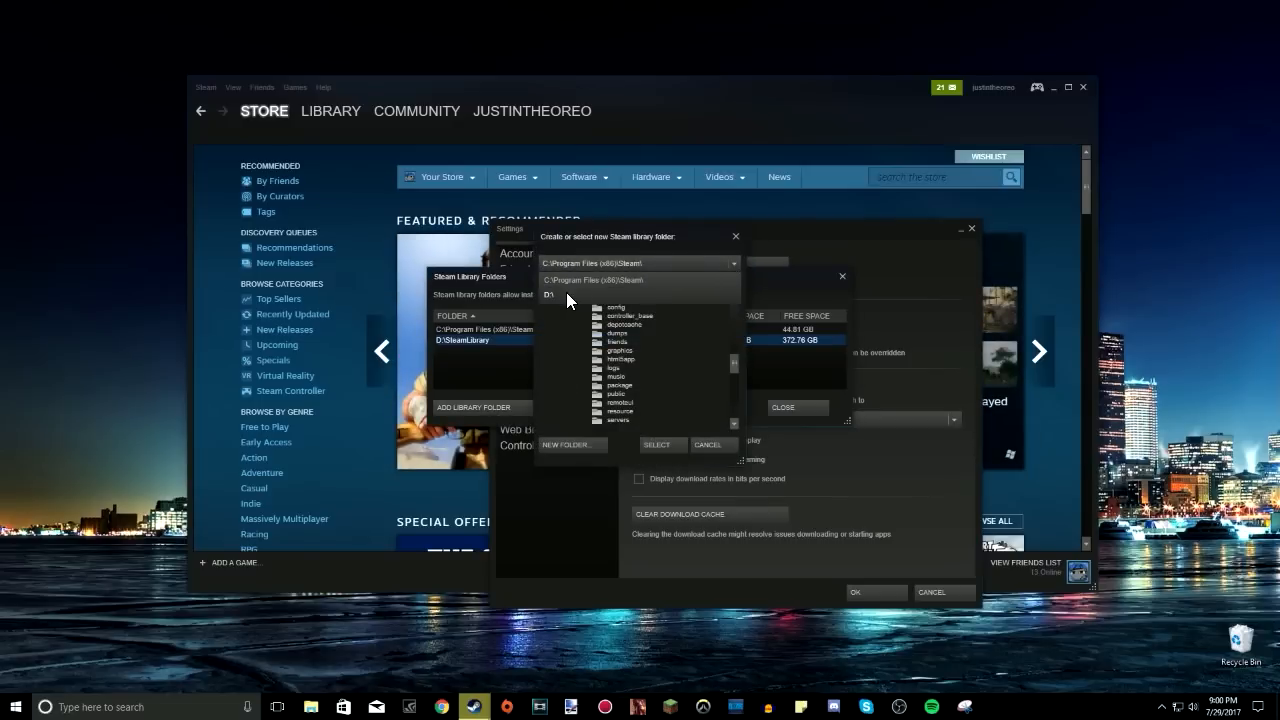
mouse_move(565, 303)
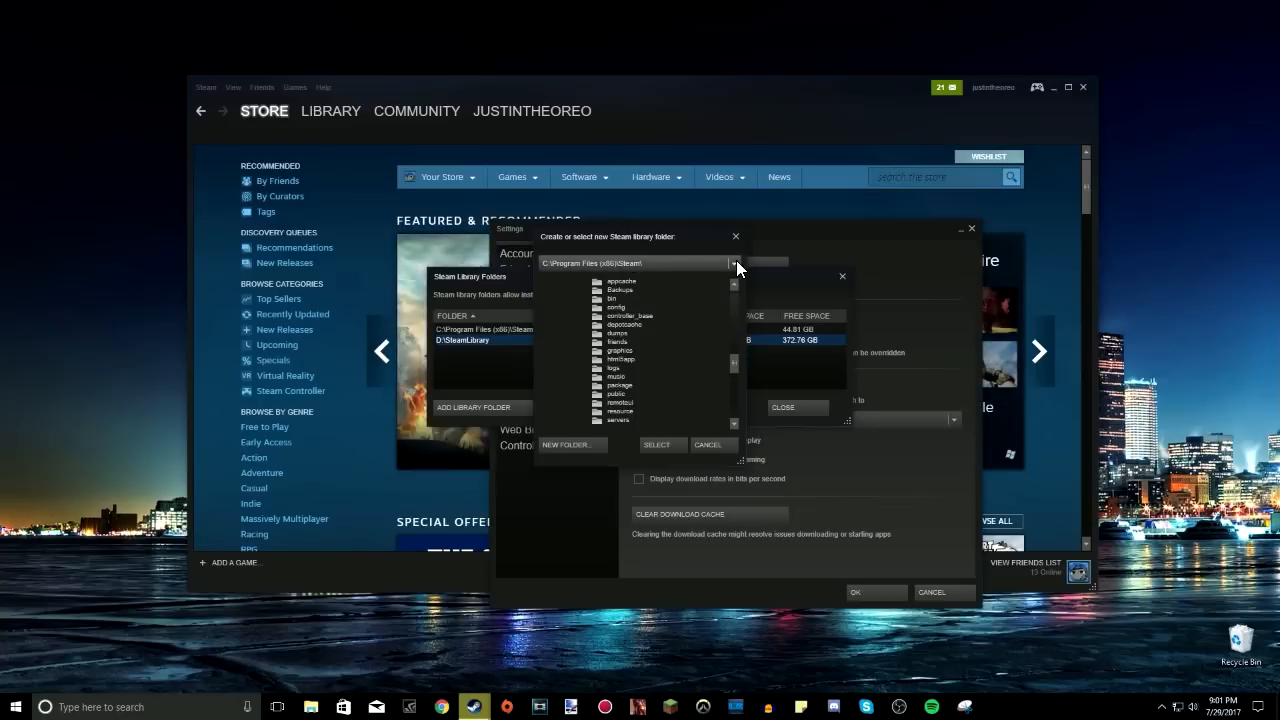
left_click(732, 263)
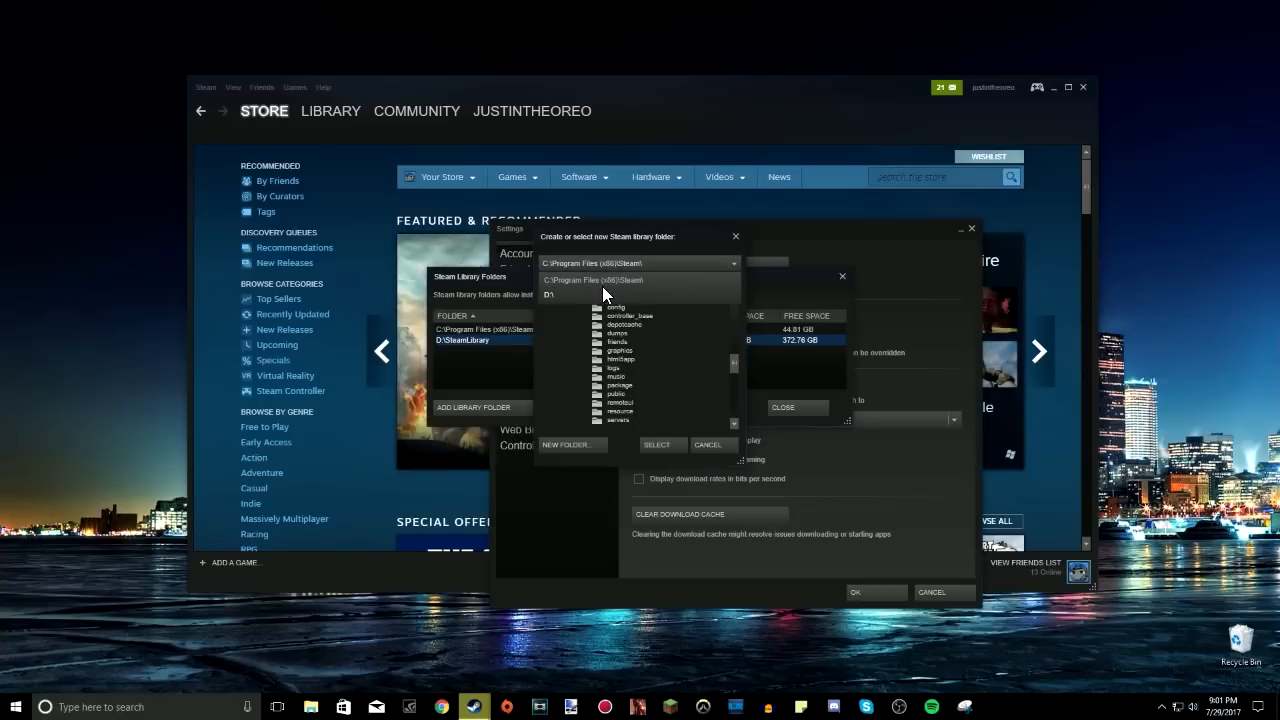
left_click(547, 294)
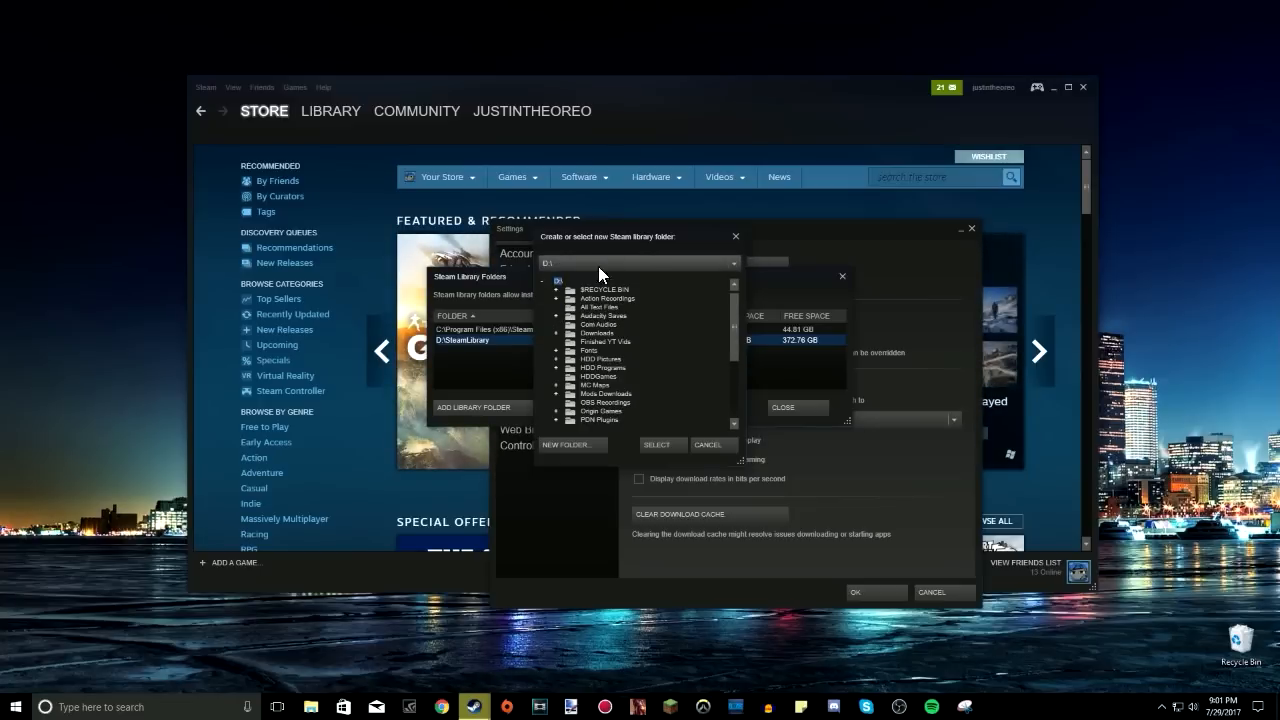
mouse_move(574, 454)
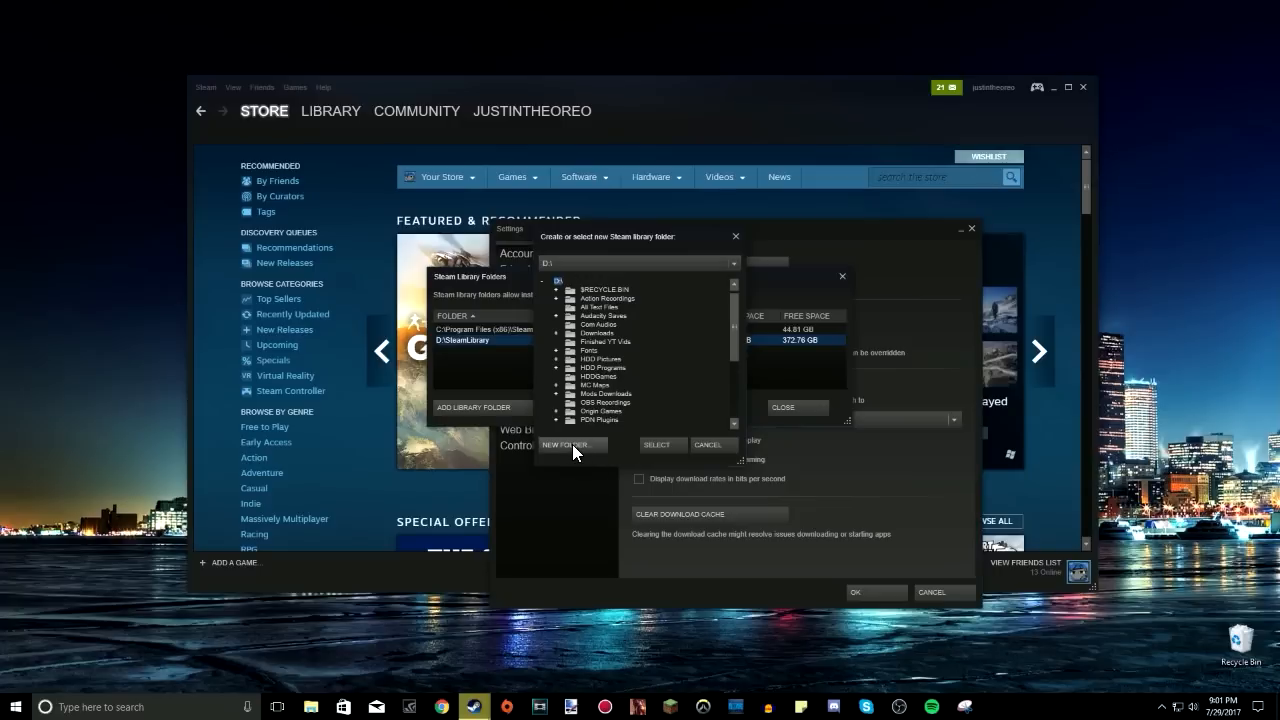
left_click(571, 444)
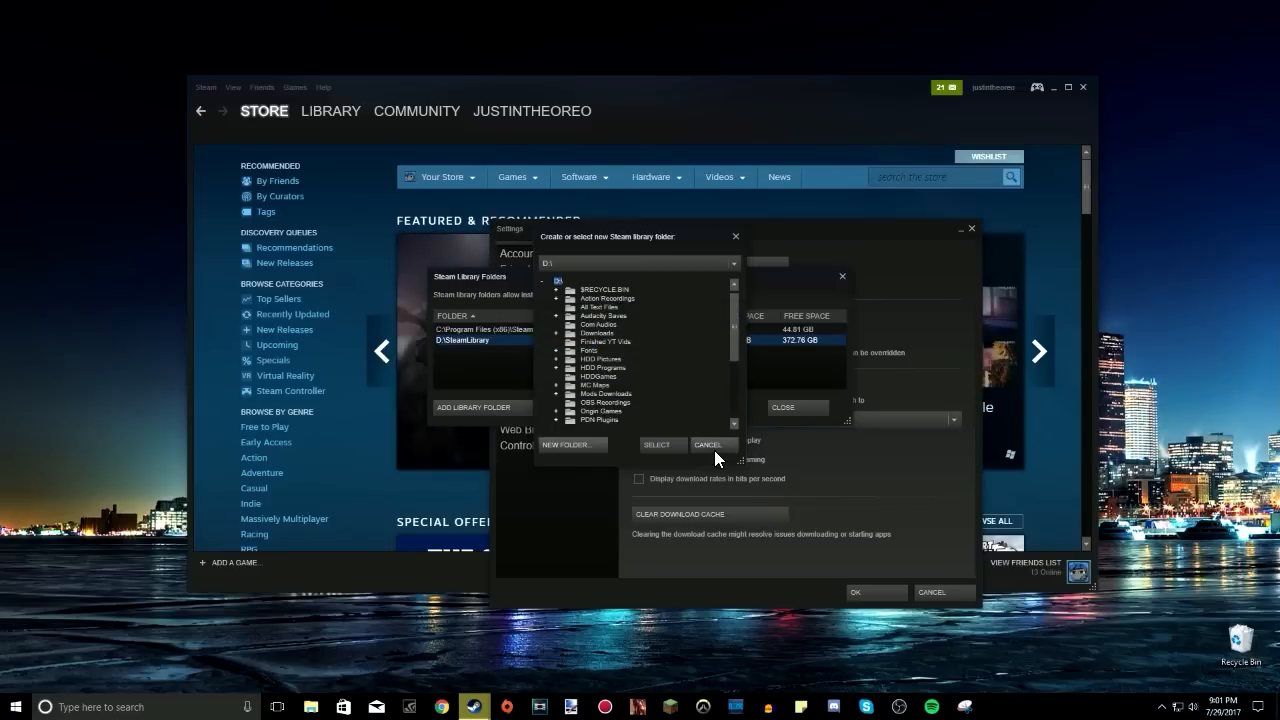
left_click(711, 444)
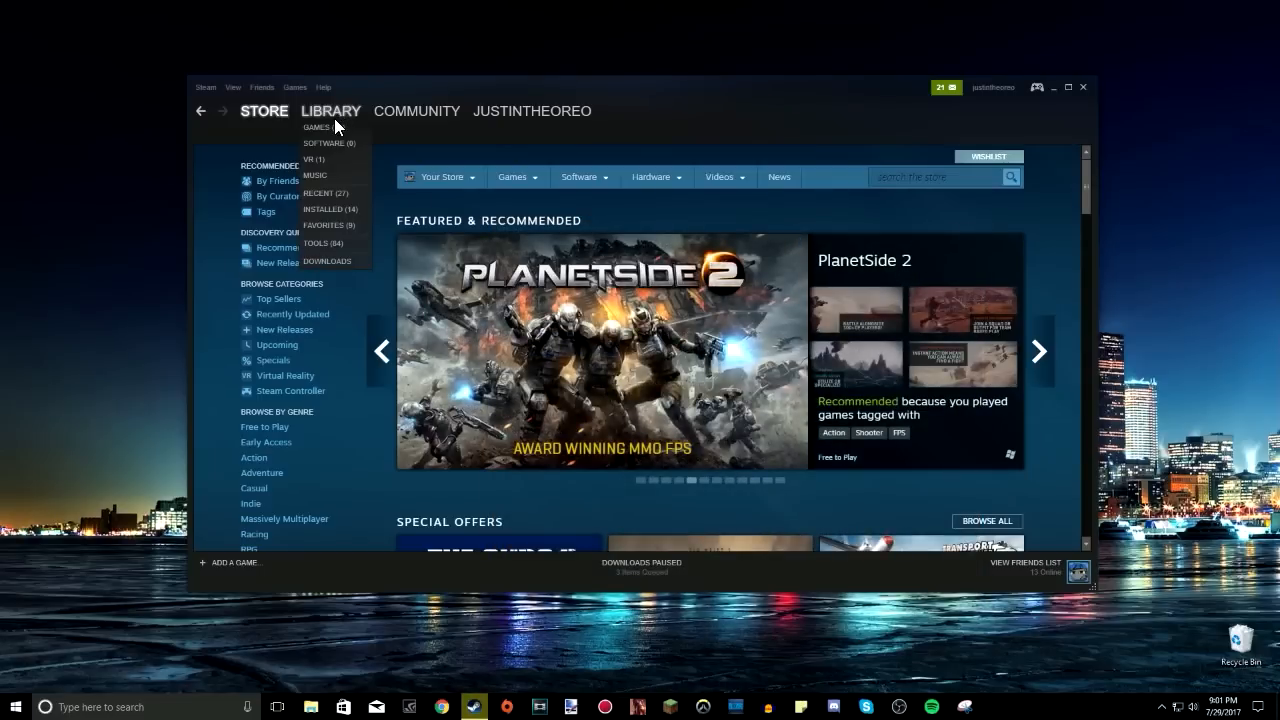
Open Library > Games and select Oh...Sir! The Insult Simulator
left_click(317, 127)
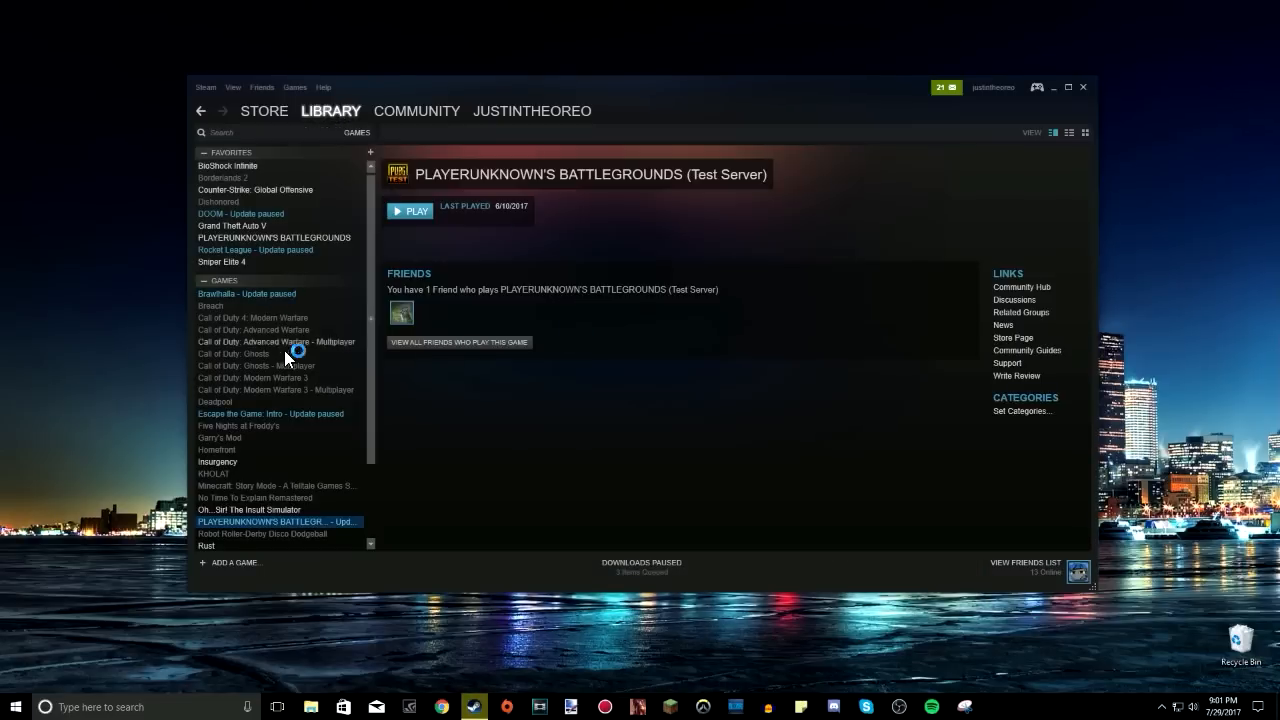
scroll("down", 3)
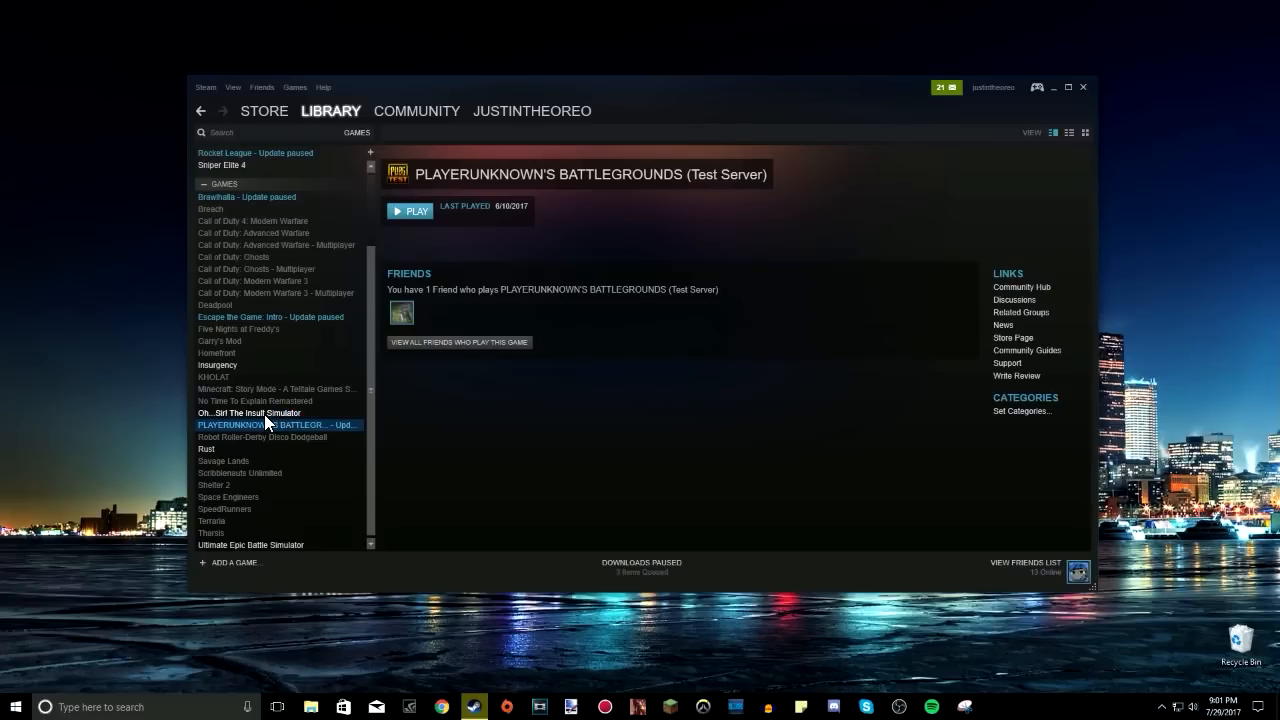
left_click(248, 413)
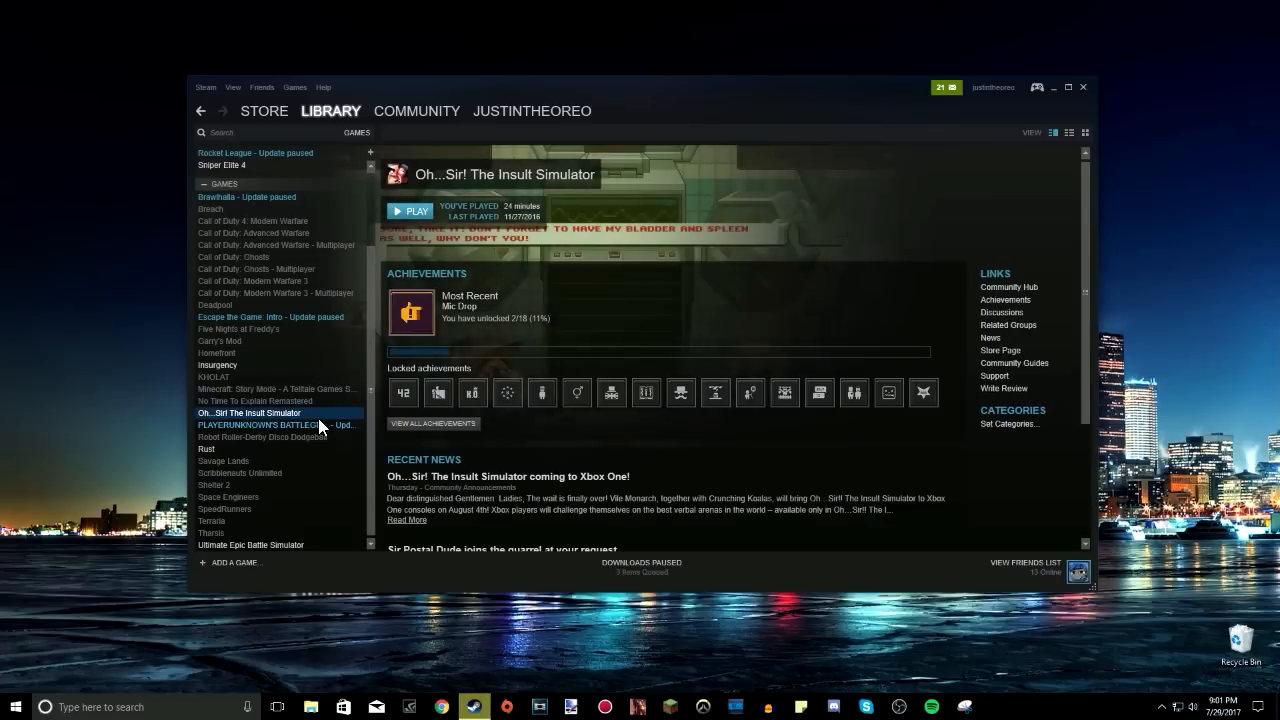
Open the Insult Simulator's Properties on Local Files, showing 492 MB on drive C
right_click(249, 413)
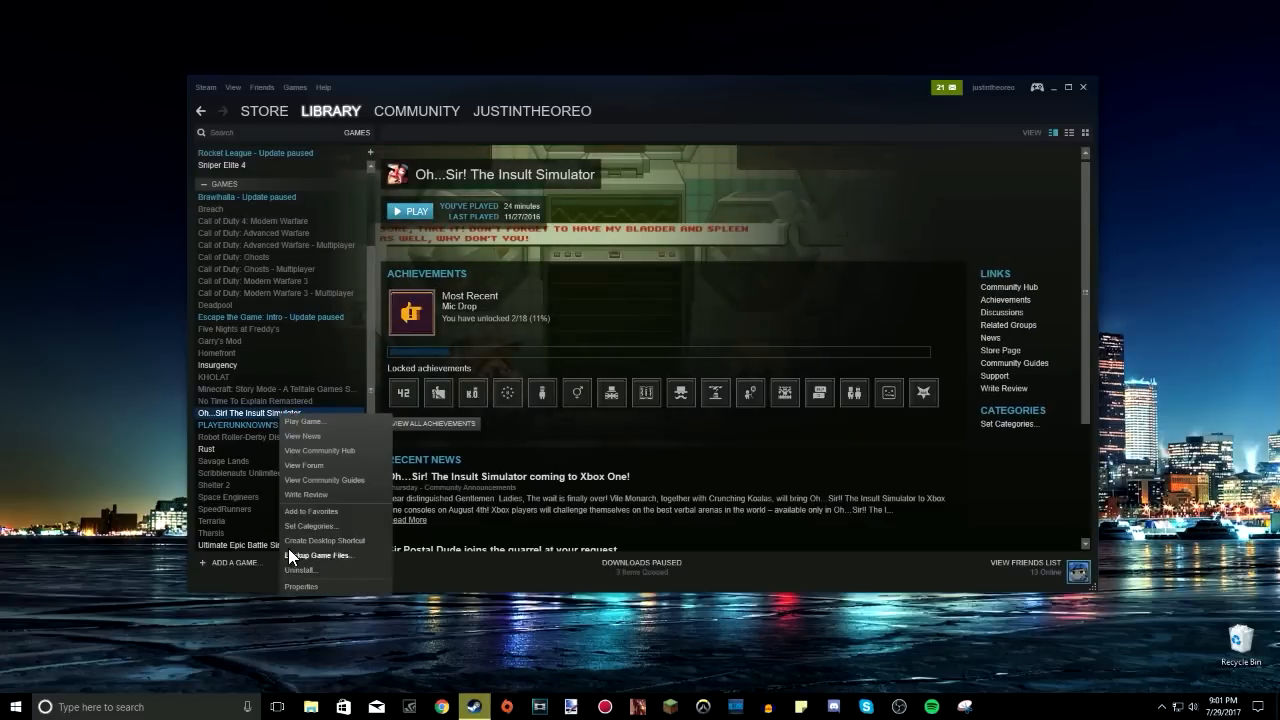
left_click(301, 587)
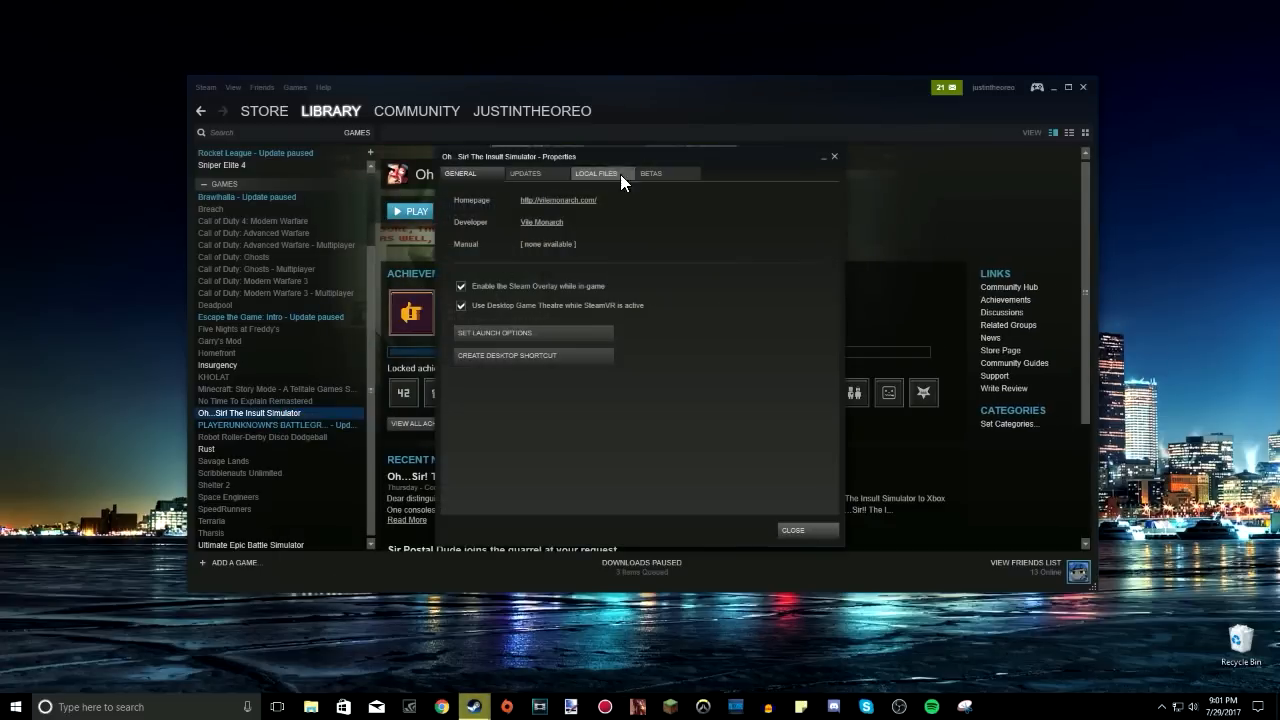
left_click(597, 172)
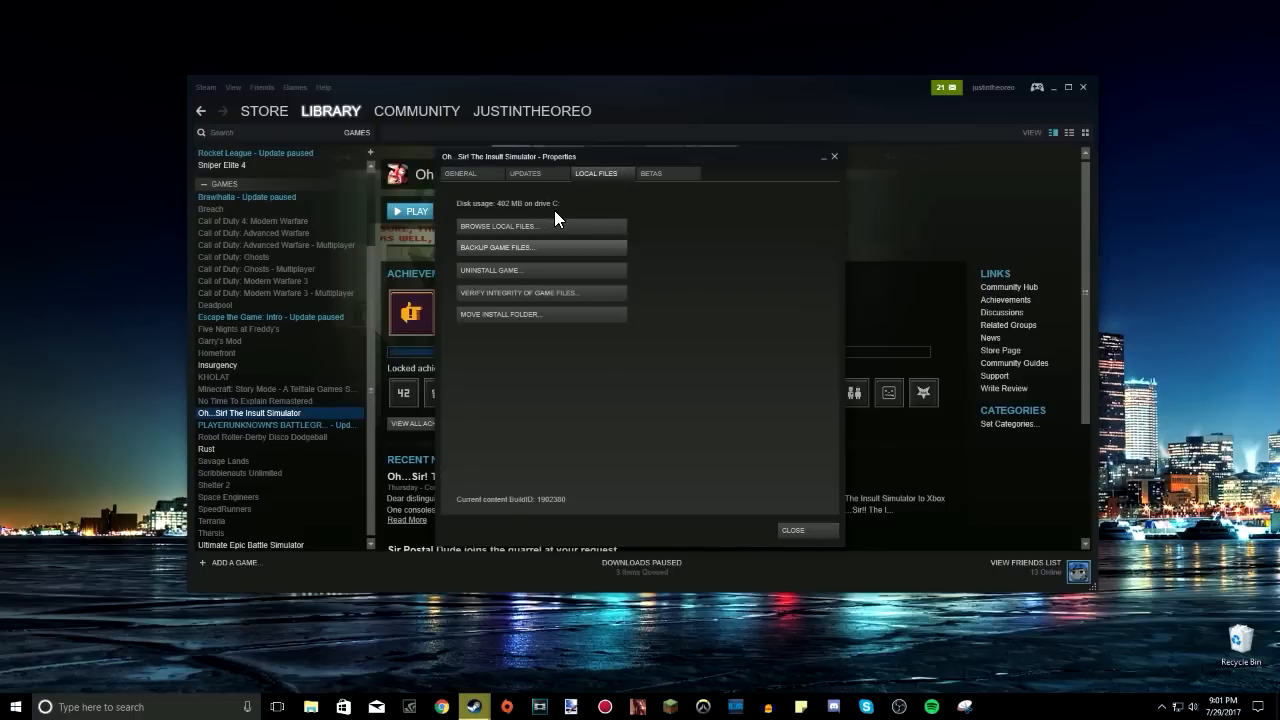
mouse_move(520, 218)
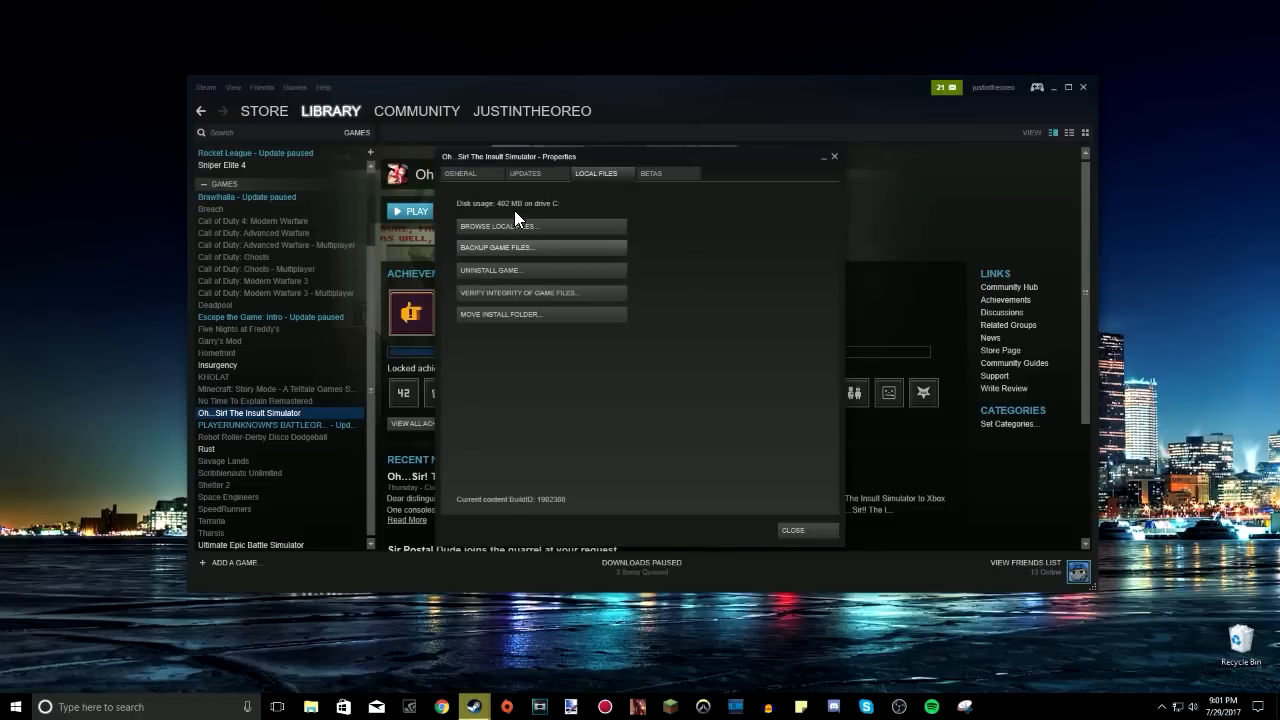
mouse_move(467, 208)
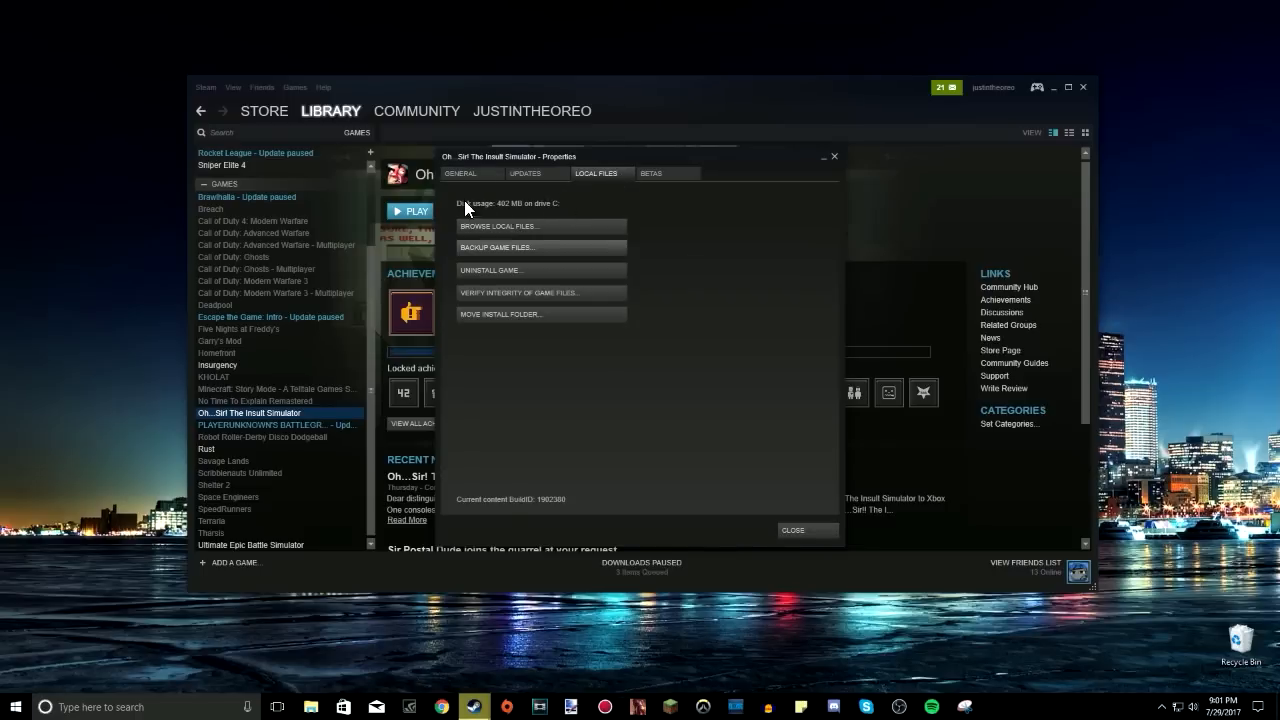
mouse_move(566, 228)
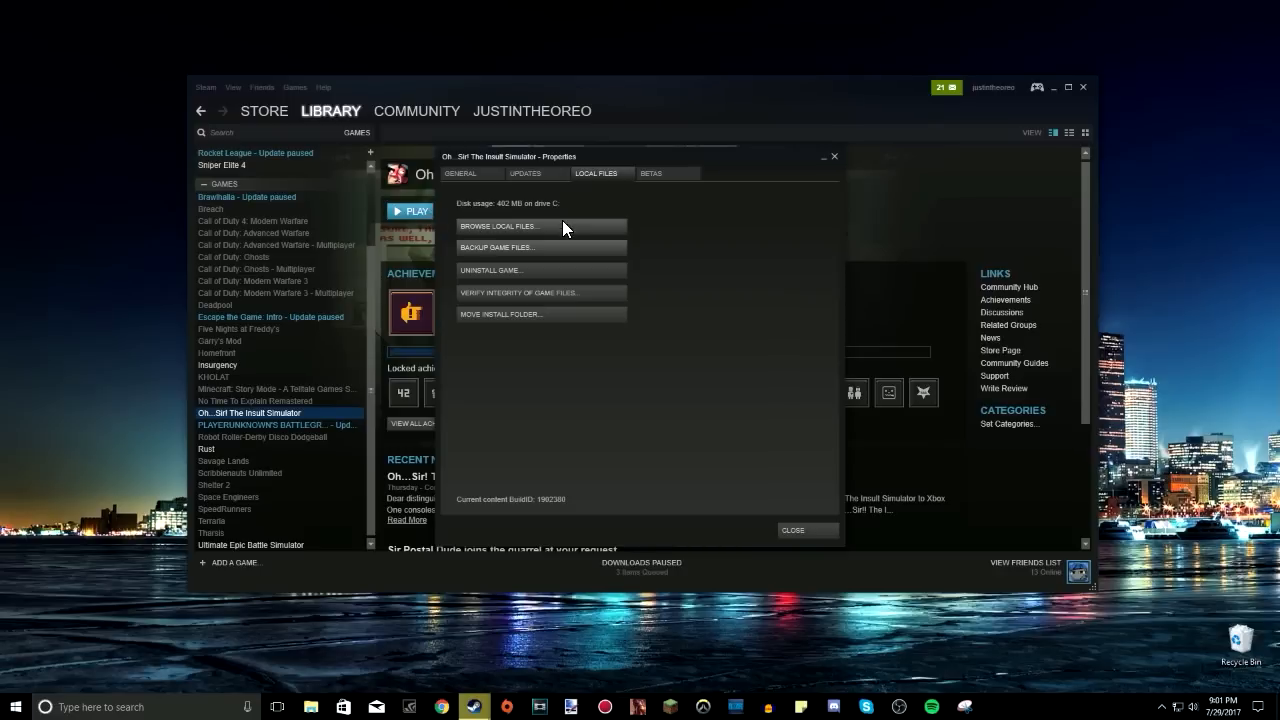
mouse_move(579, 234)
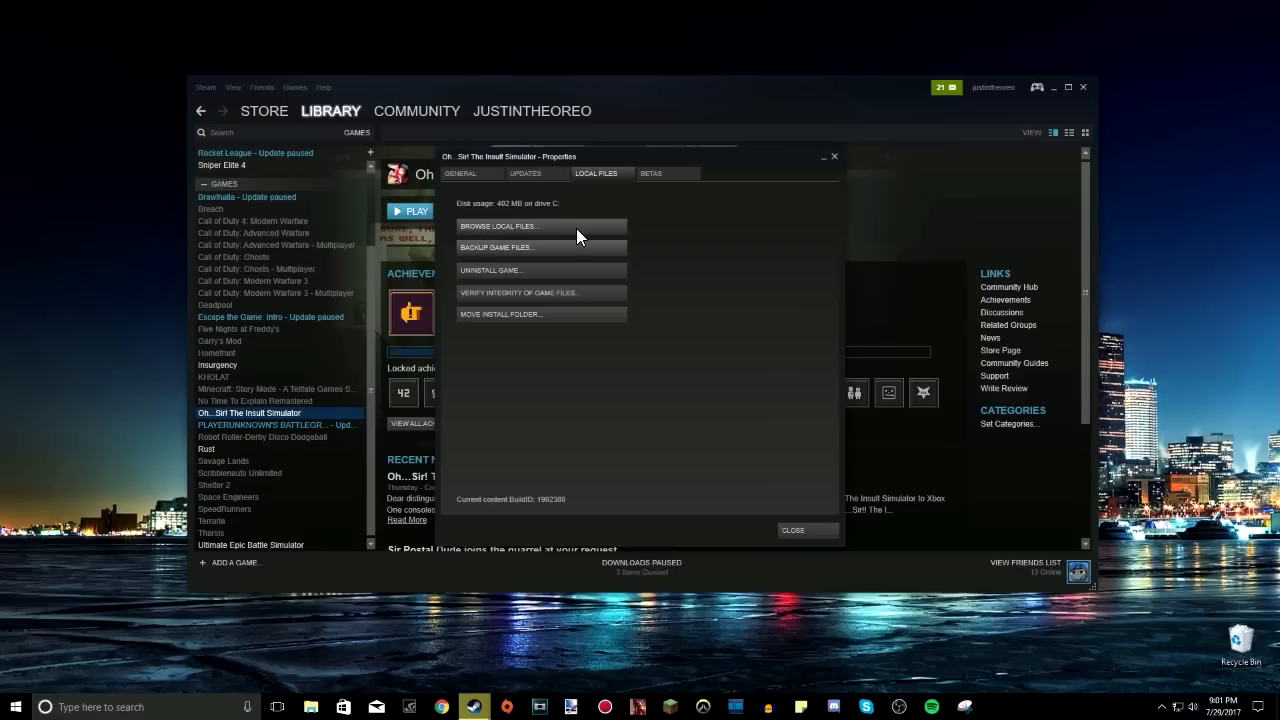
mouse_move(560, 320)
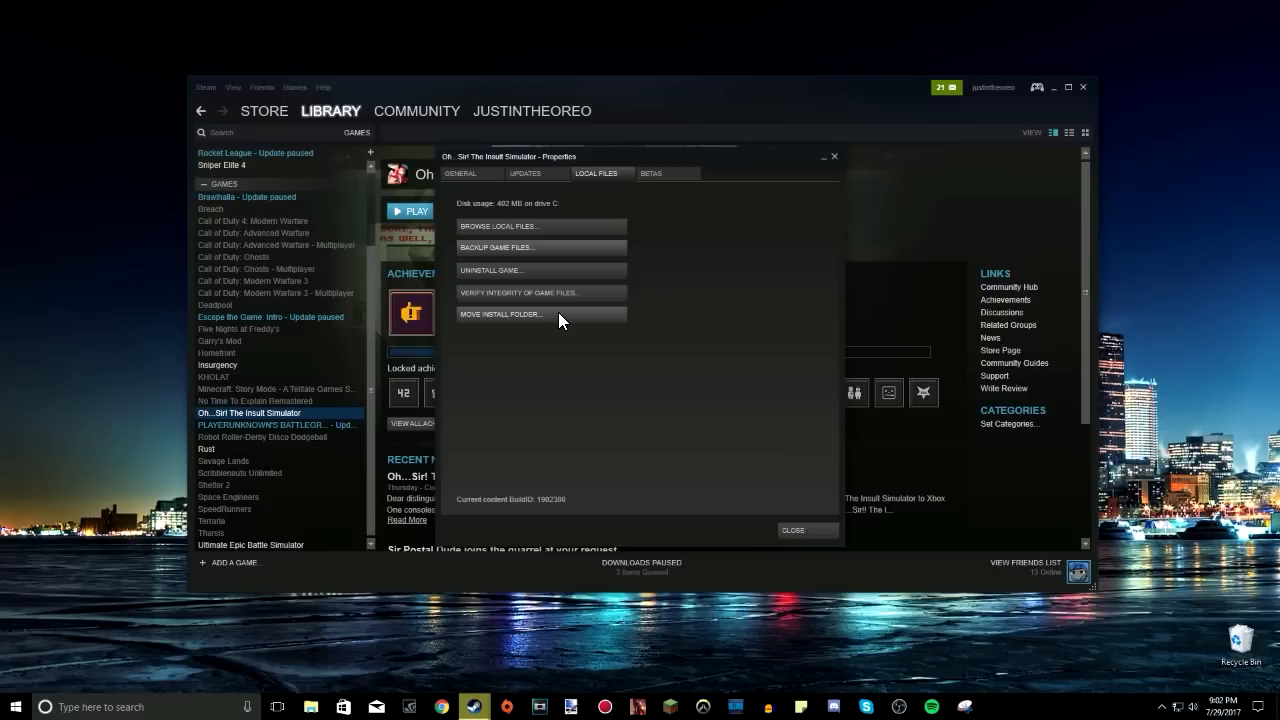
mouse_move(679, 360)
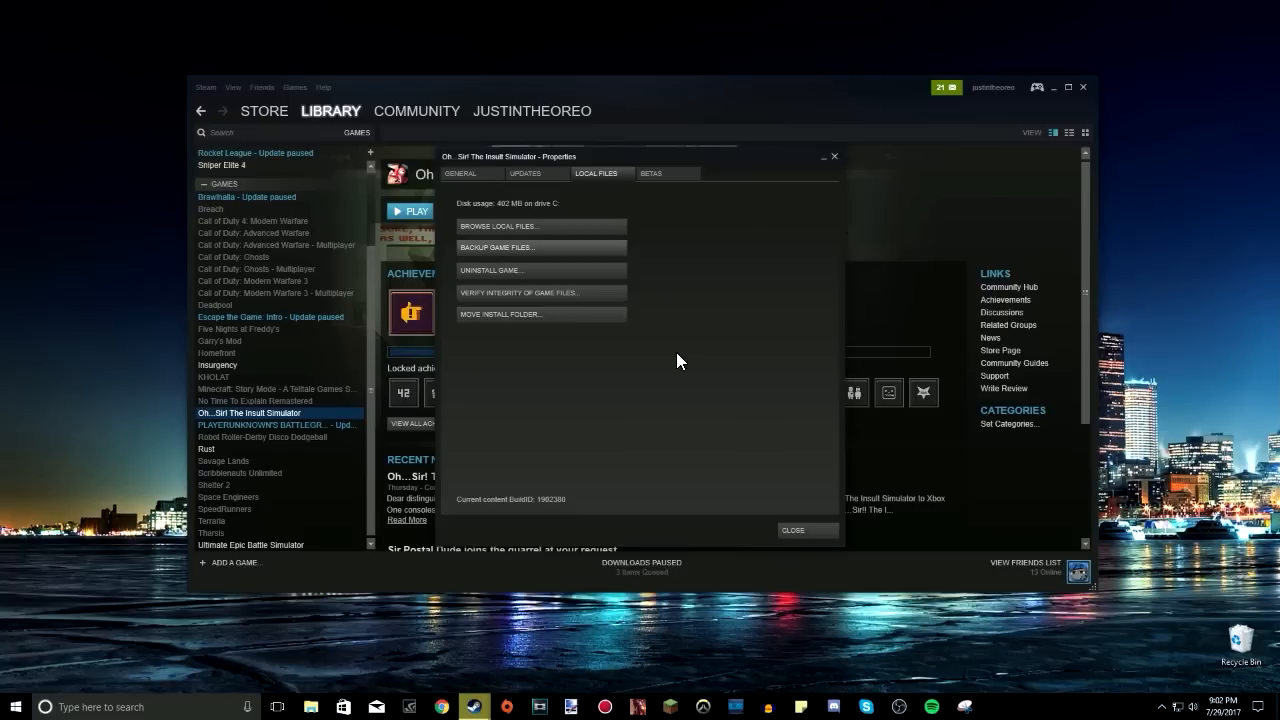
mouse_move(539, 277)
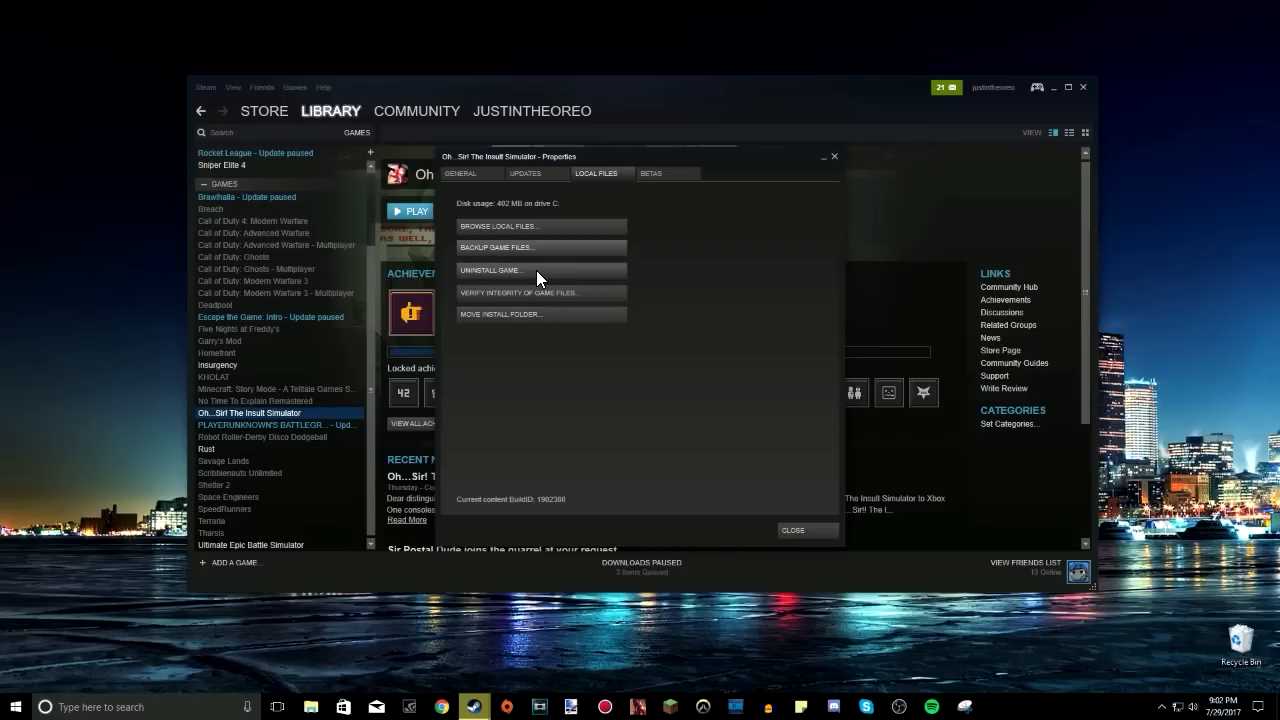
mouse_move(487, 300)
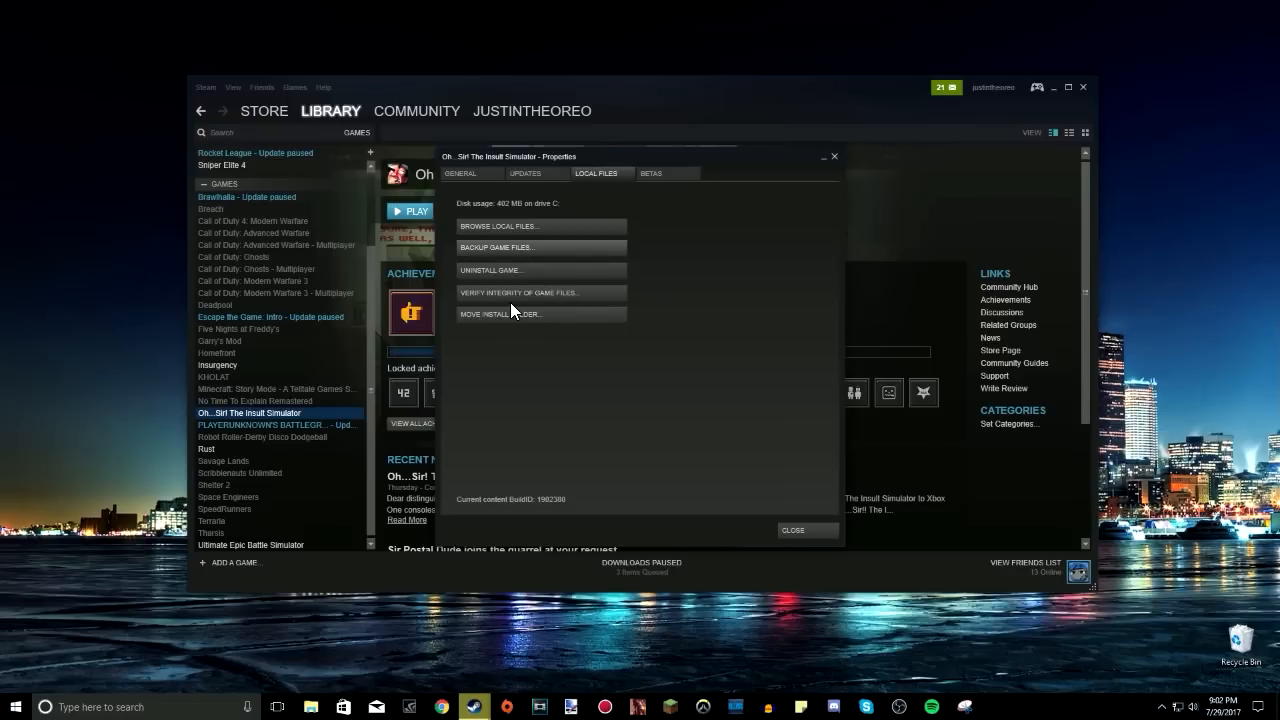
Move the Insult Simulator's install folder to D:\SteamLibrary
left_click(500, 314)
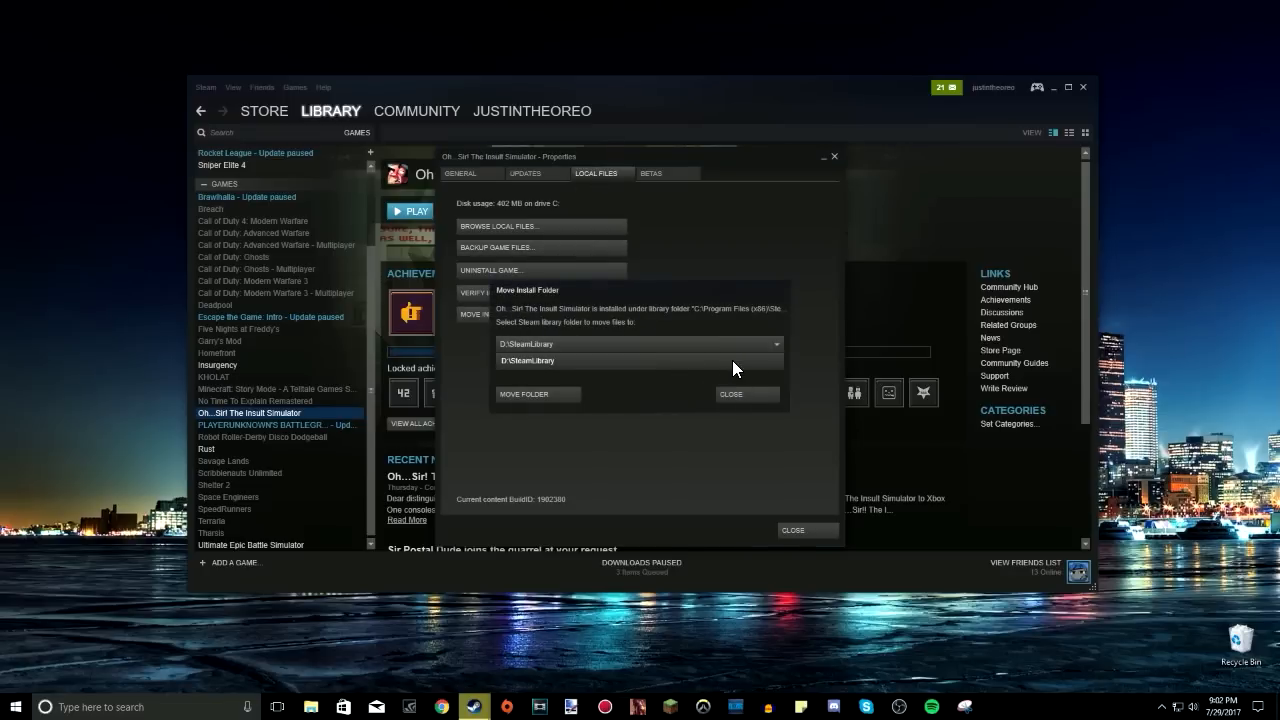
mouse_move(688, 371)
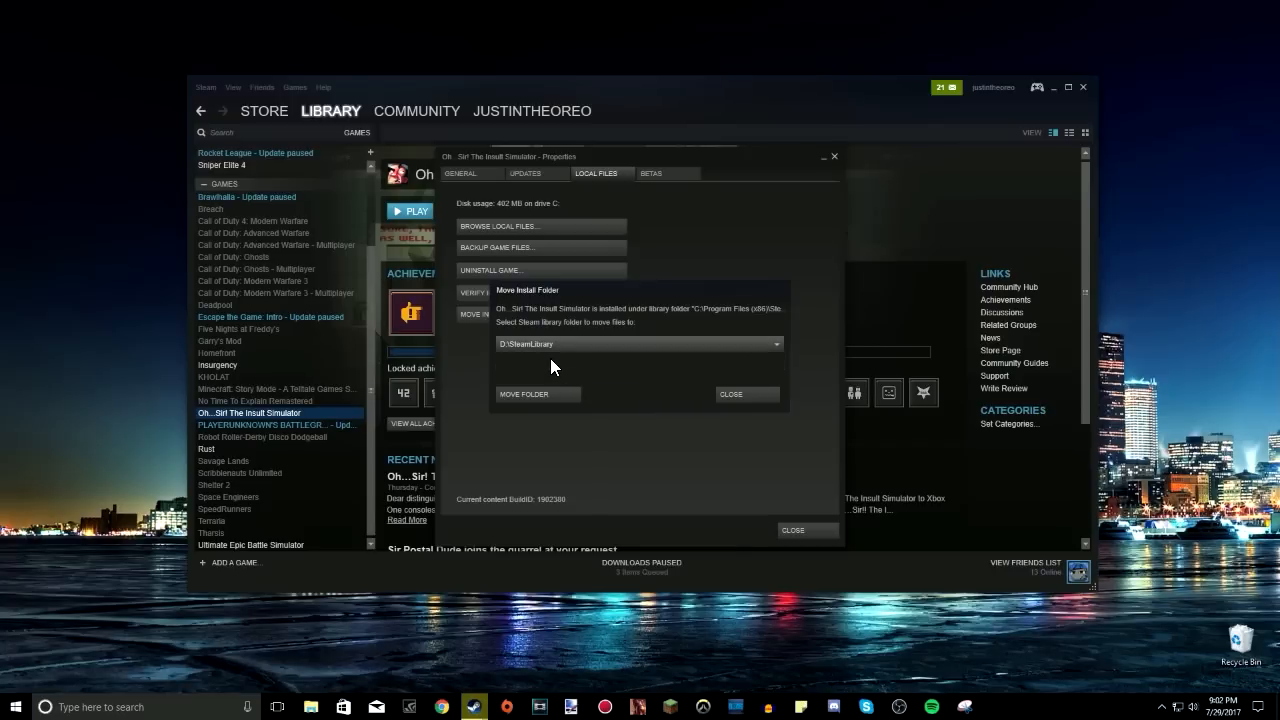
left_click(537, 394)
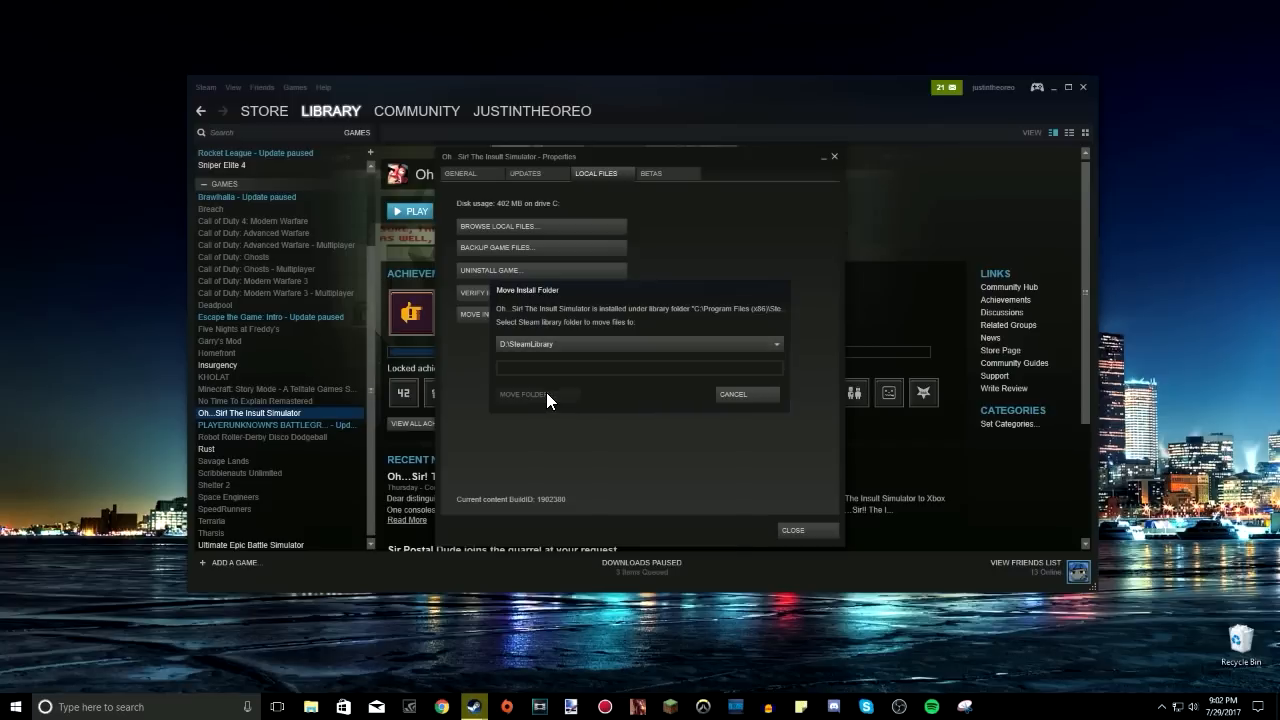
Let the transfer of 87 files to D:\SteamLibrary complete successfully
left_click(523, 394)
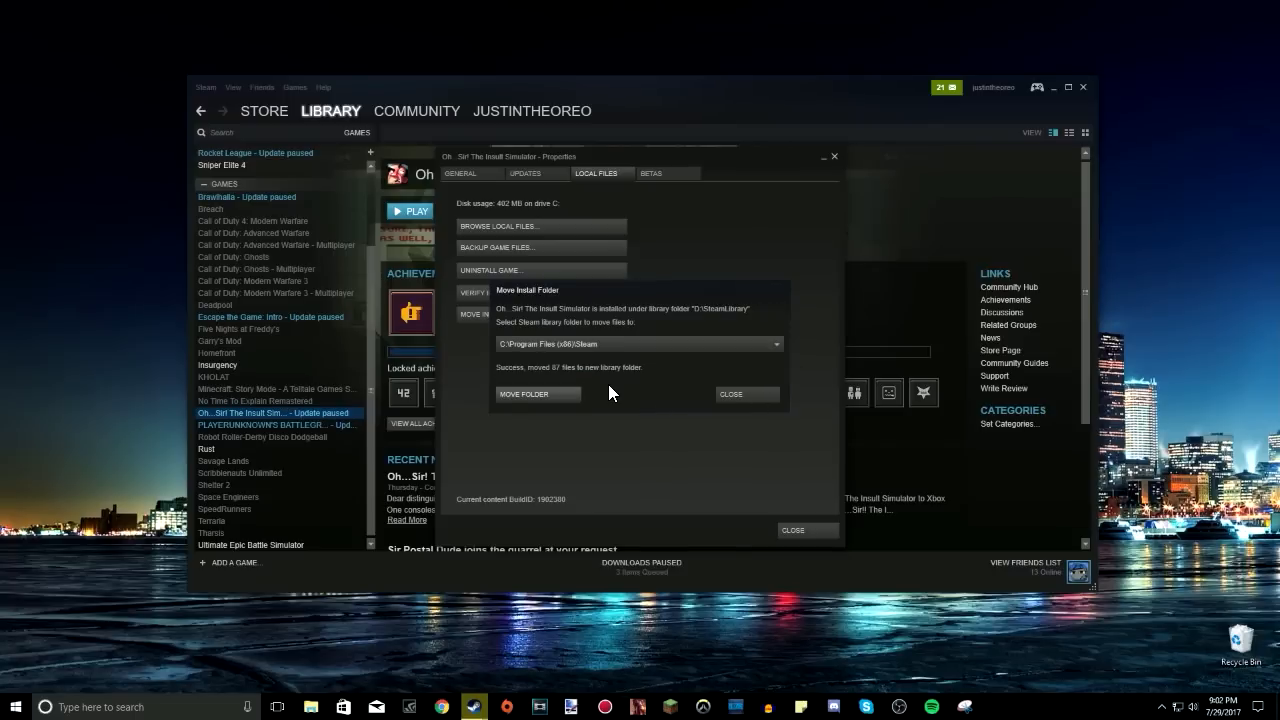
mouse_move(695, 388)
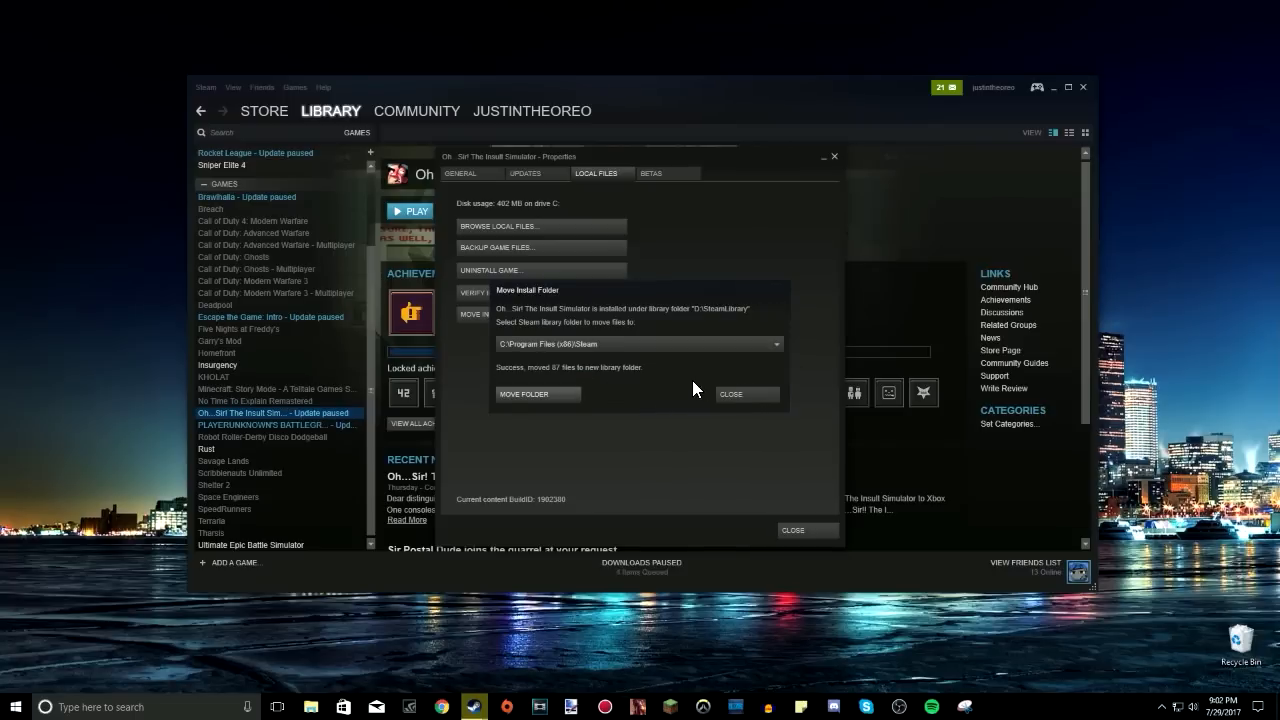
mouse_move(656, 375)
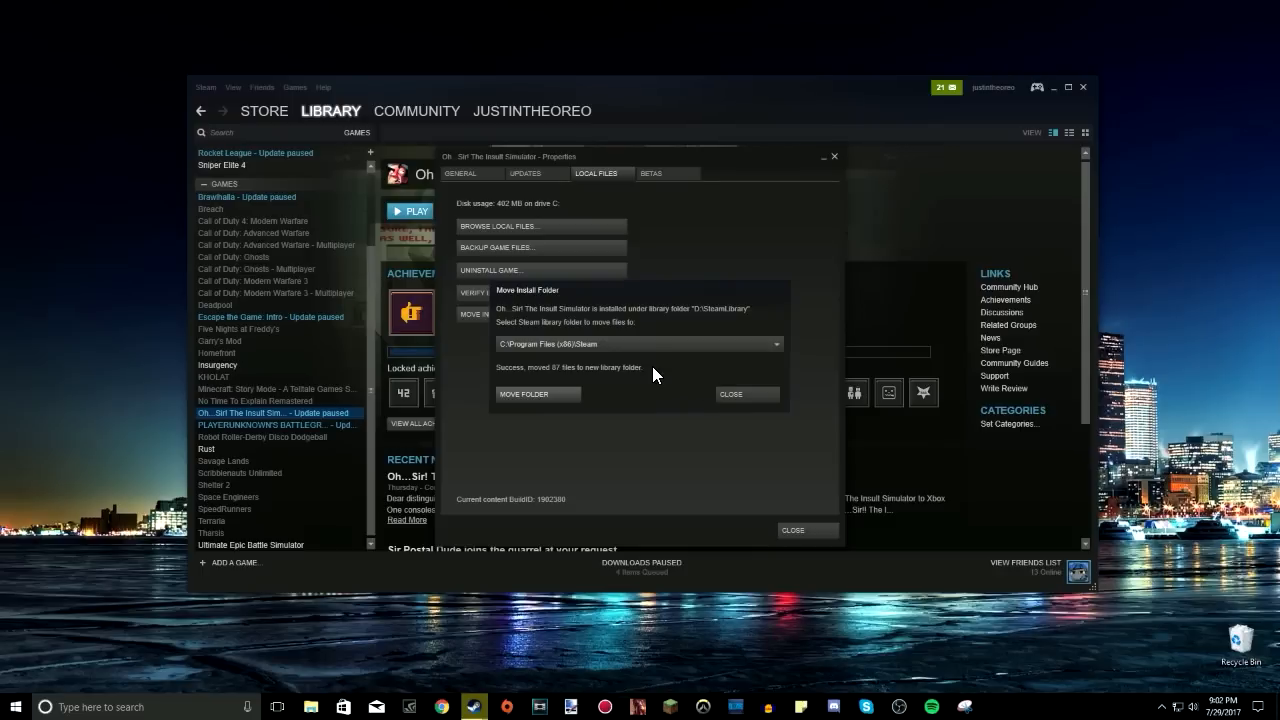
mouse_move(643, 360)
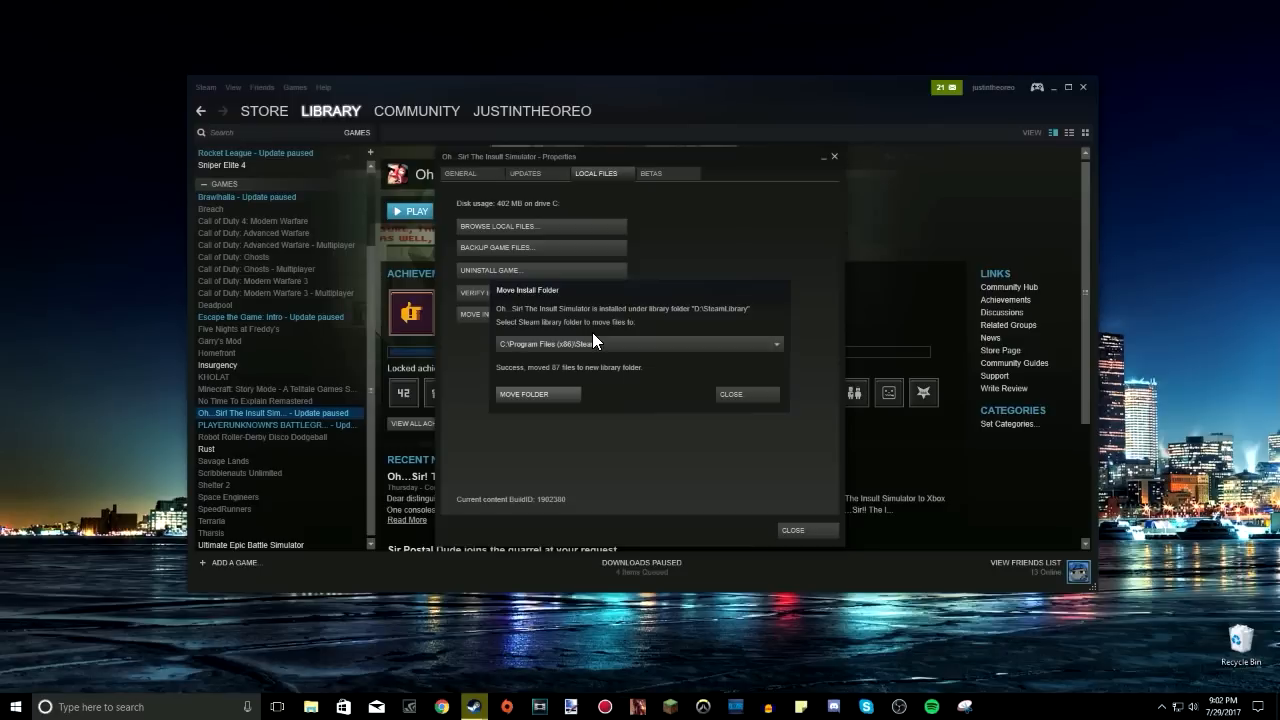
mouse_move(589, 341)
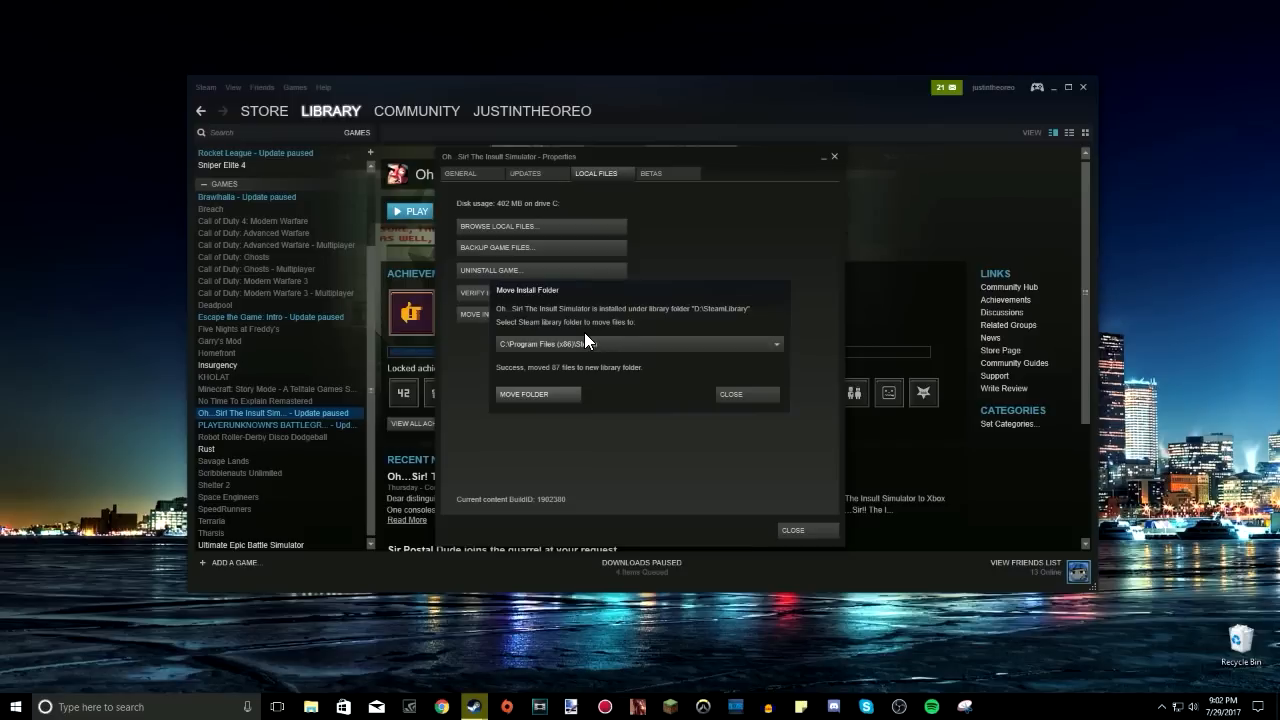
mouse_move(620, 400)
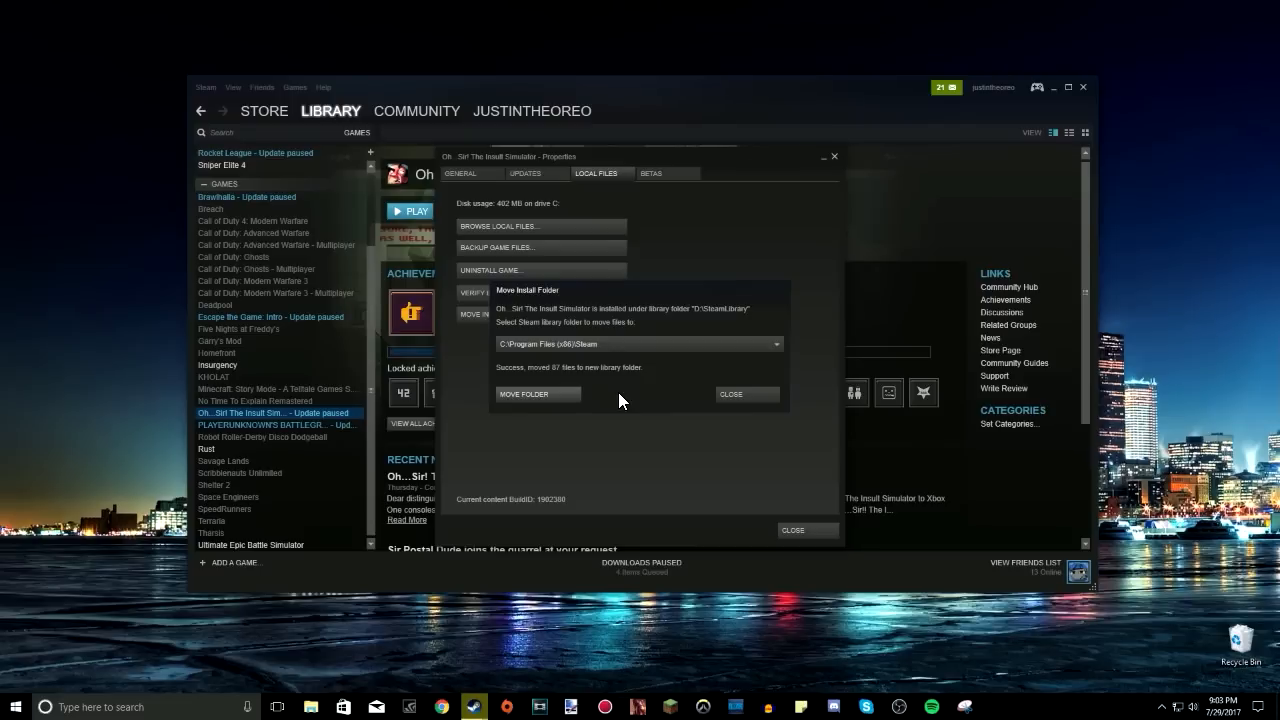
mouse_move(740, 394)
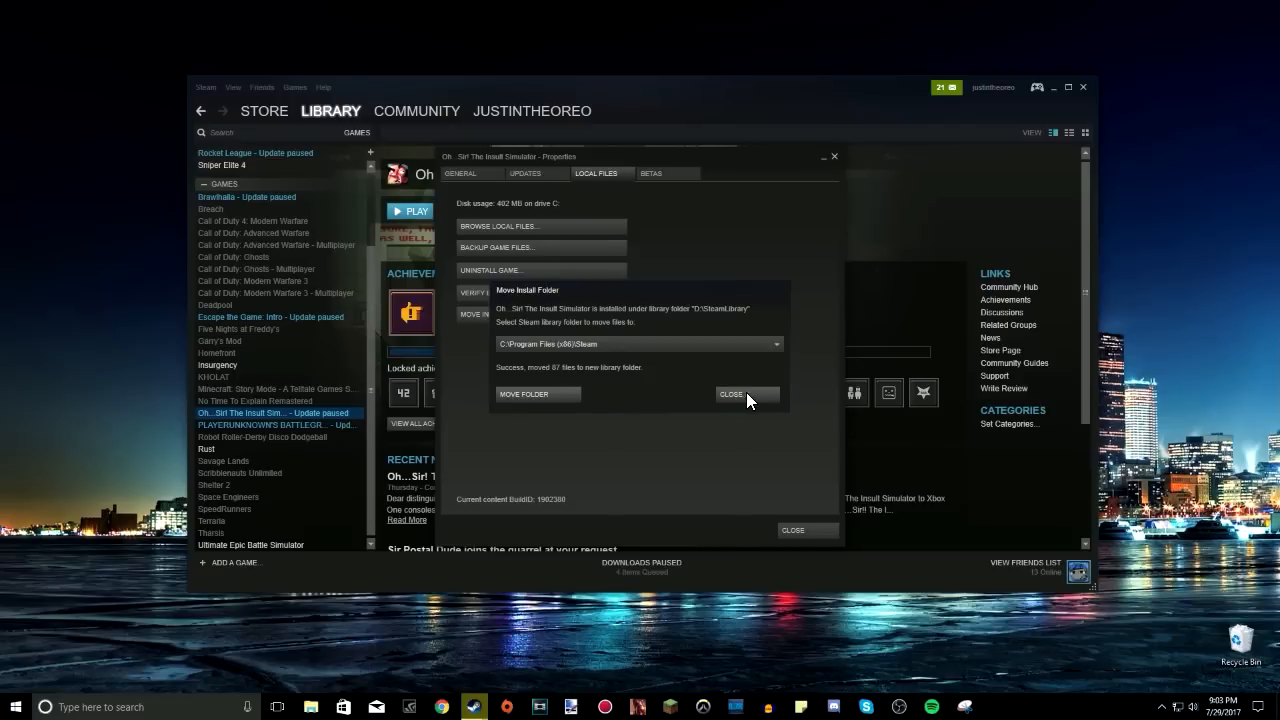
Close the finished Move Install Folder dialog, returning to the game's library page
left_click(731, 393)
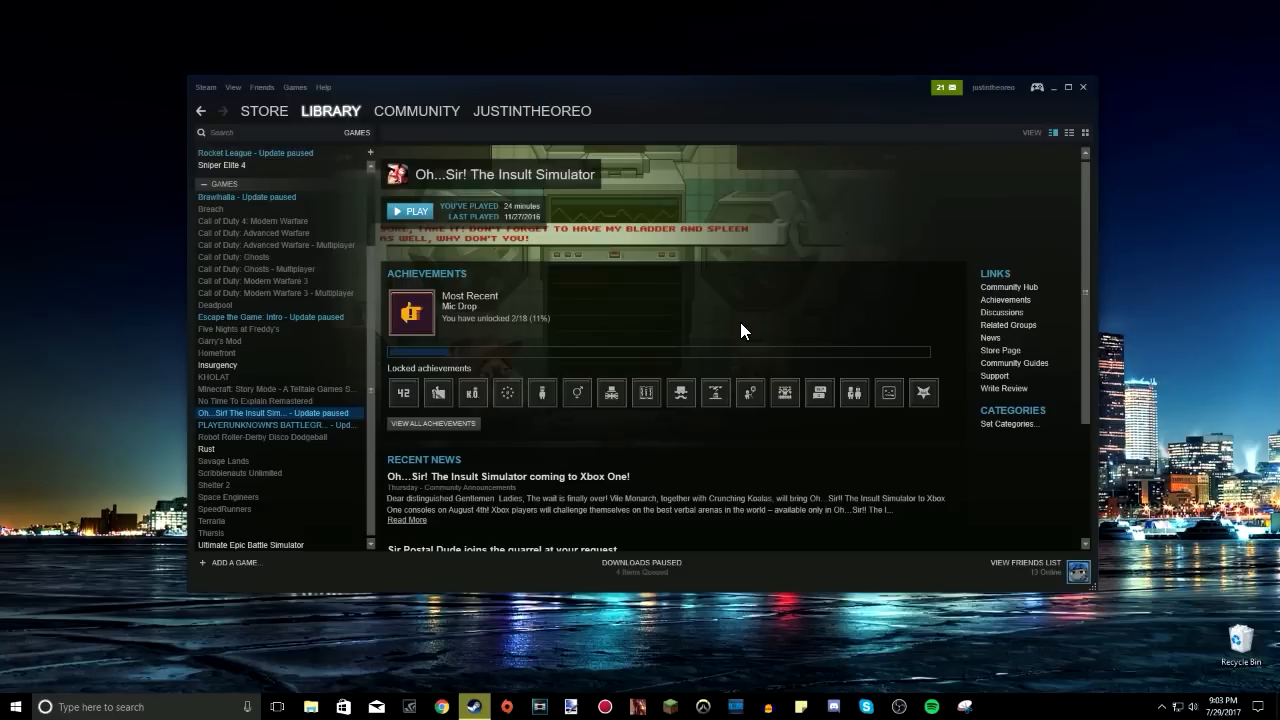
mouse_move(537, 320)
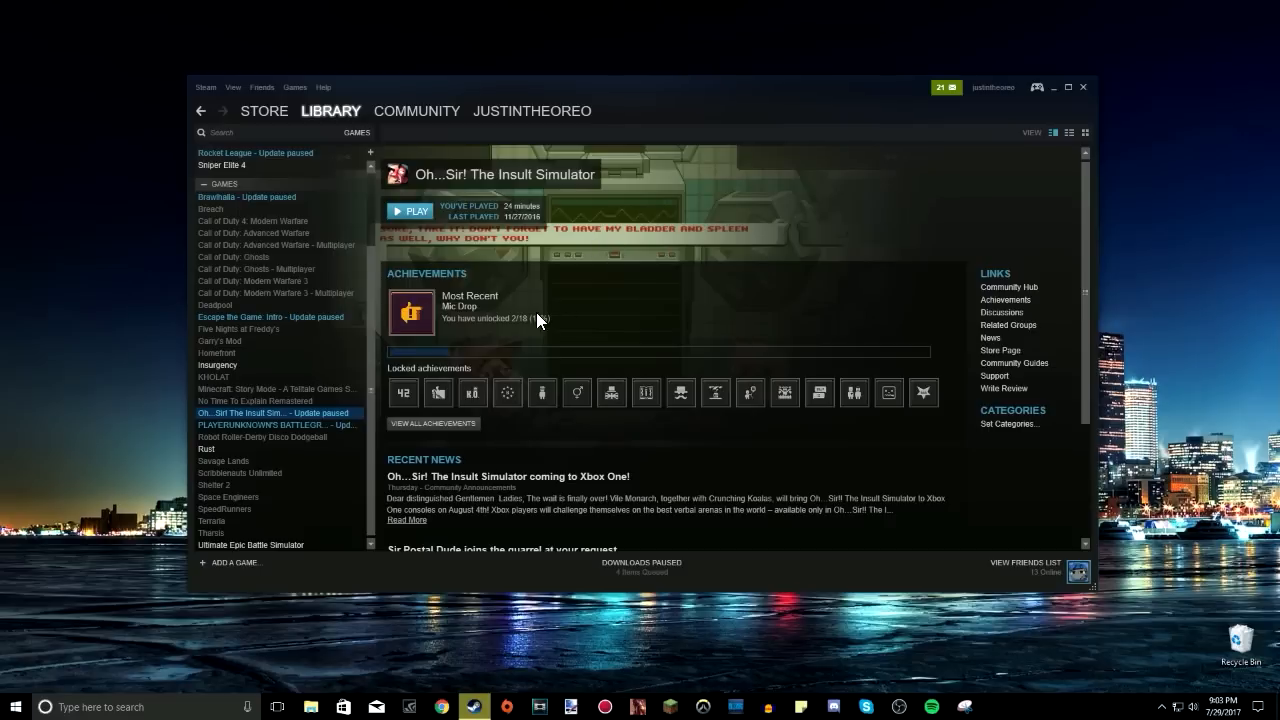
mouse_move(756, 368)
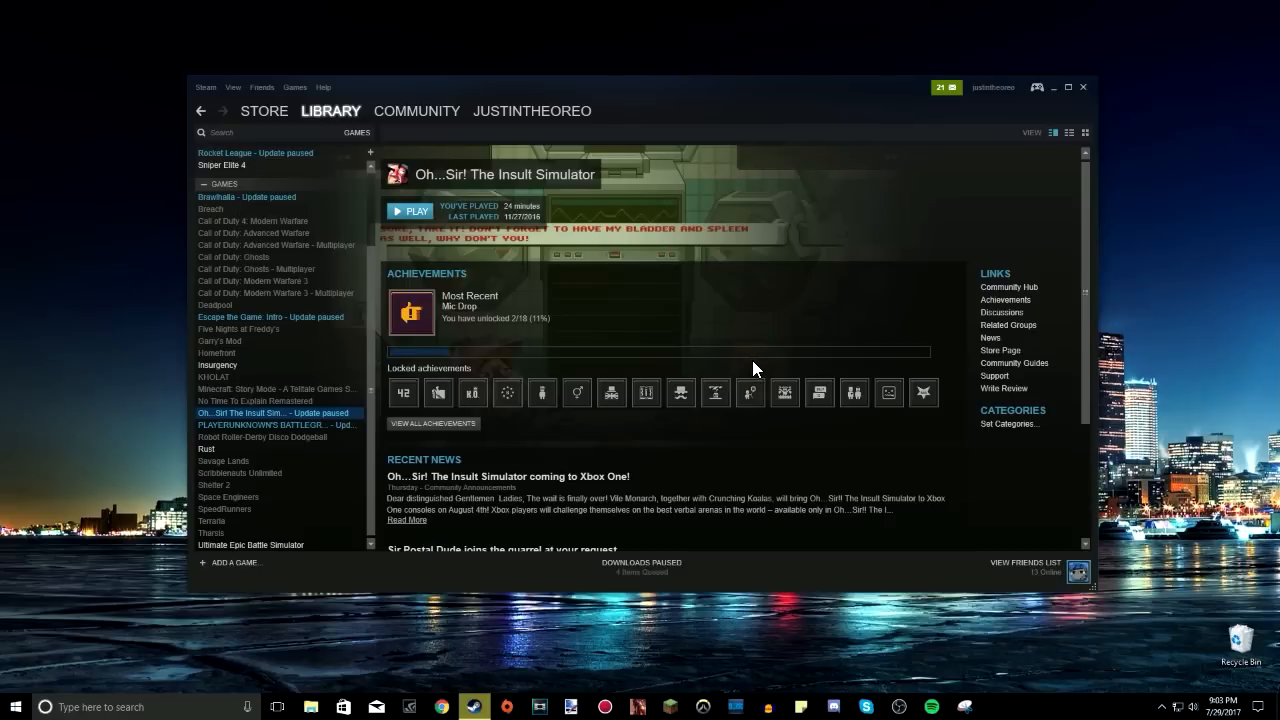
mouse_move(760, 289)
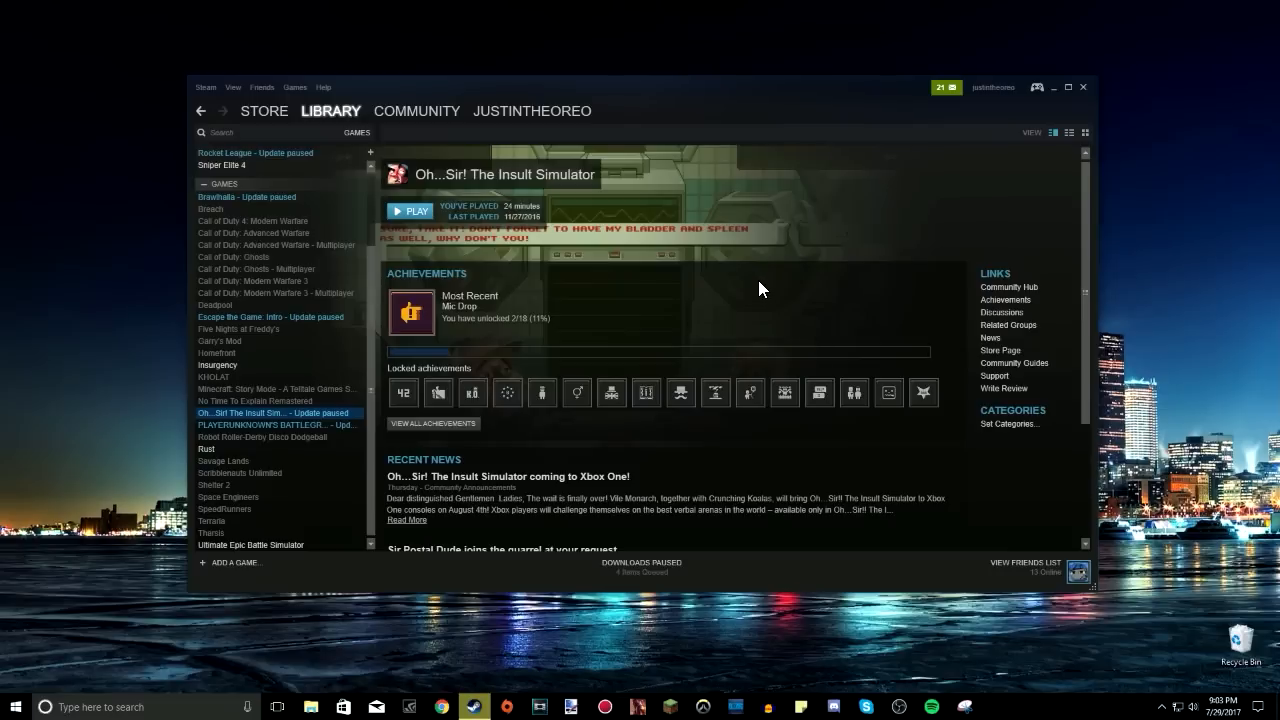